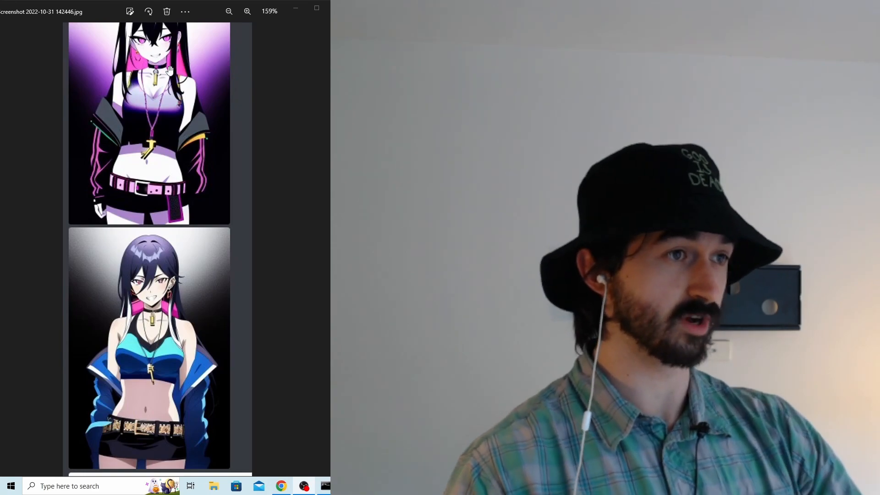
- Bring up the GitHub wiki Features page at the 'Ignore last layers of CLIP model' section
click(229, 11)
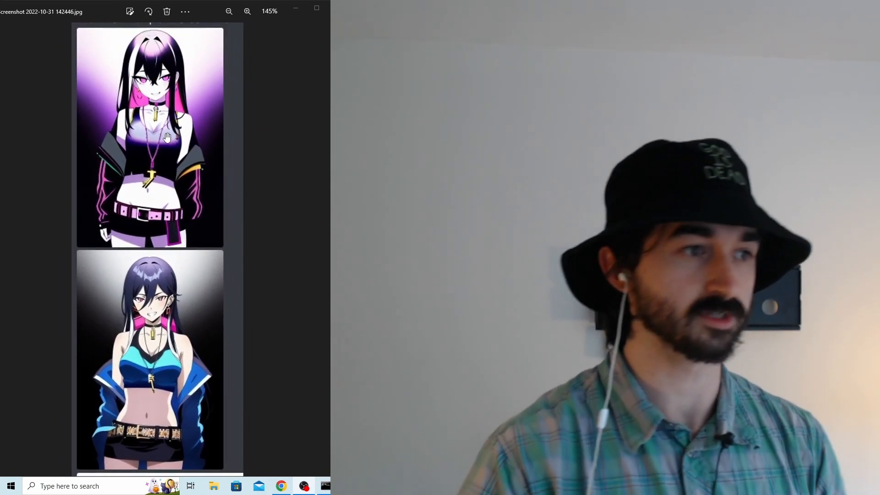
click(247, 11)
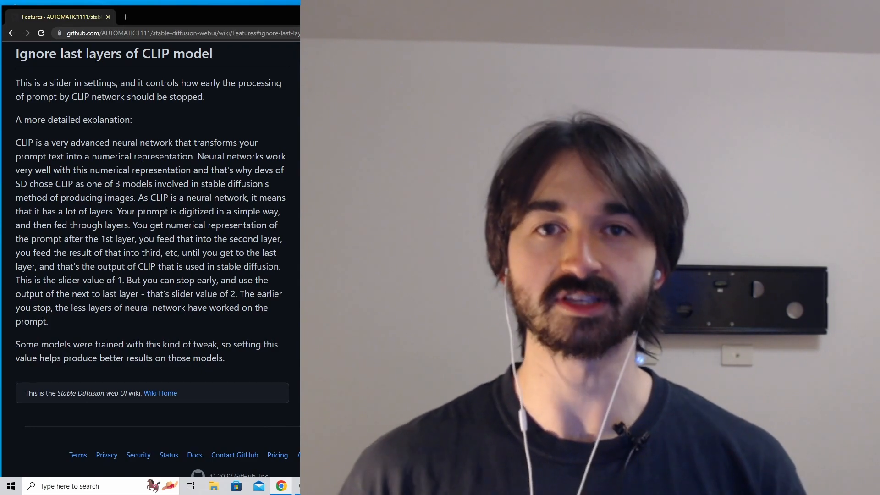
click(251, 8)
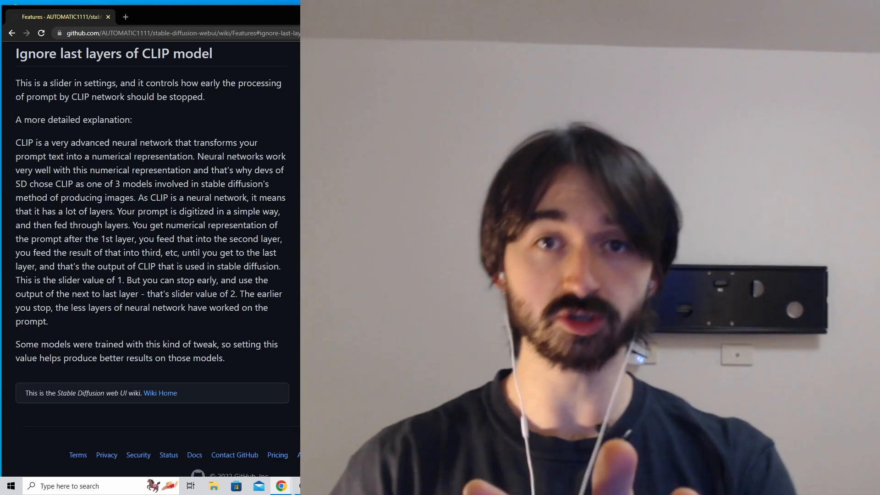
- Switch to the Excalidraw tab showing the 'Should you use CLIP-Skip?' flowchart
click(169, 17)
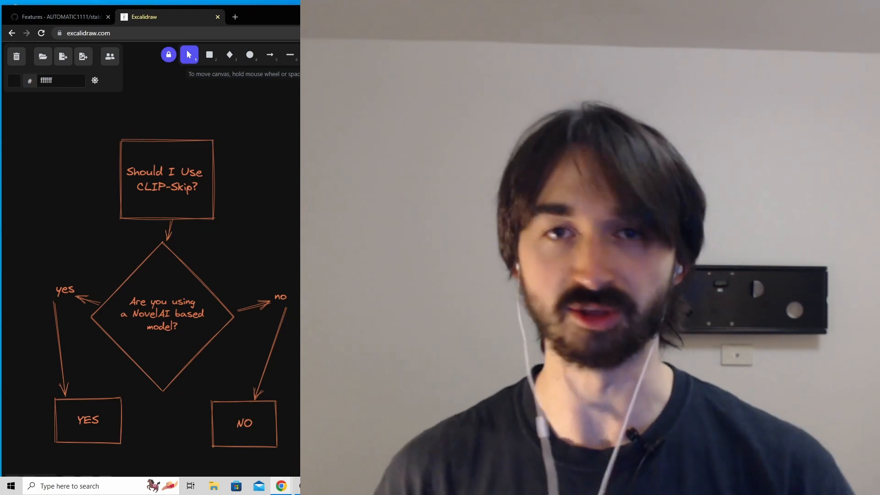
- Highlight the wiki note about models trained with this tweak, then return to the Excalidraw outline of three CLIP Skip questions
click(56, 17)
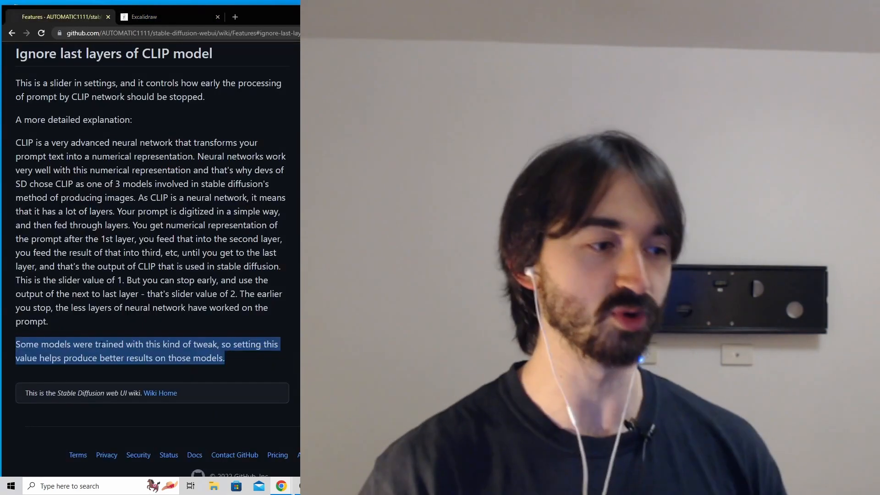
mouse_move(189, 376)
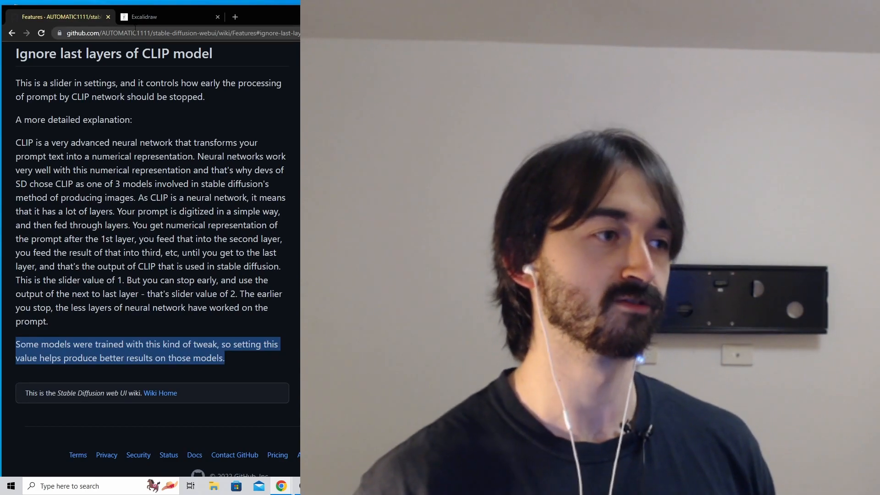
click(144, 16)
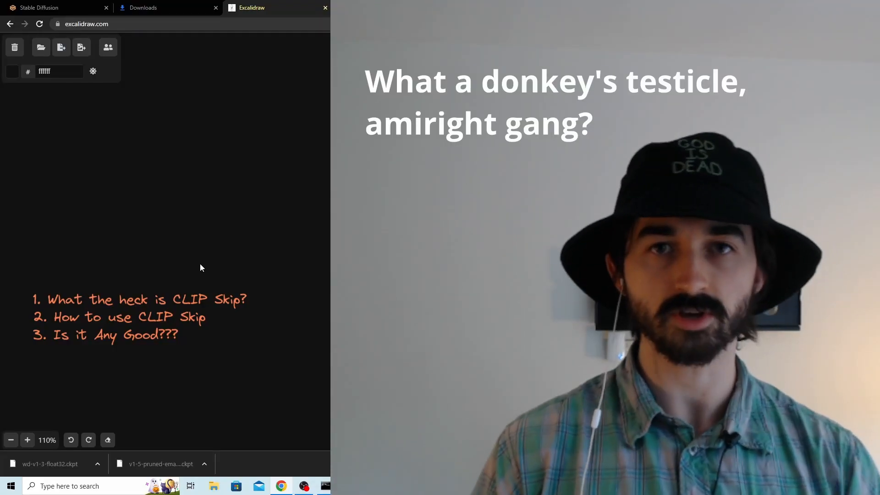
mouse_move(137, 79)
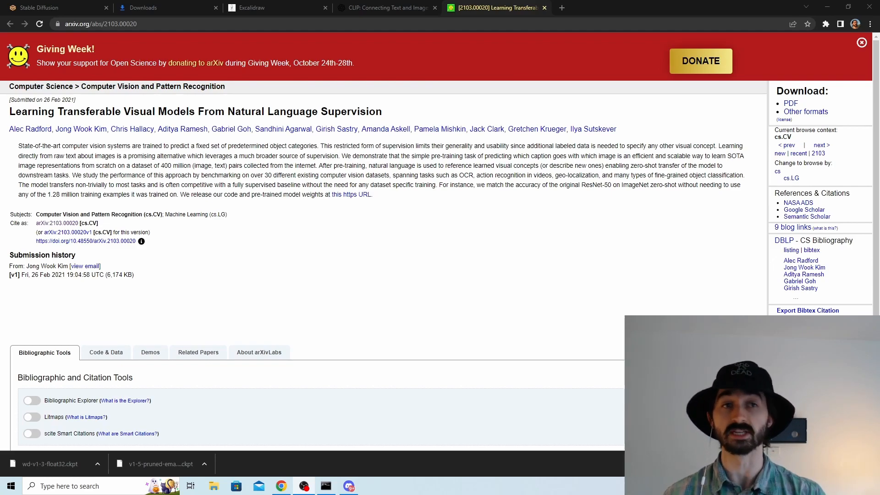
- Review the Text Encoder in the OpenAI CLIP blog diagram, then return to the Excalidraw drawing
click(386, 7)
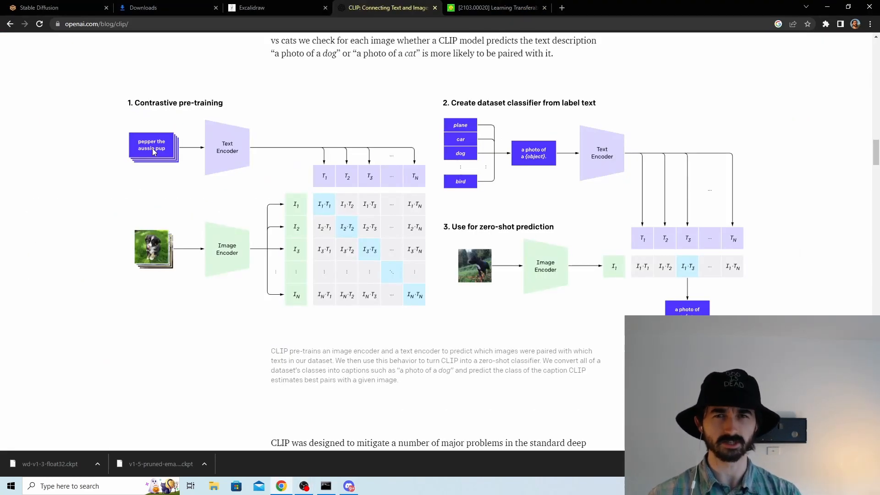
mouse_move(159, 125)
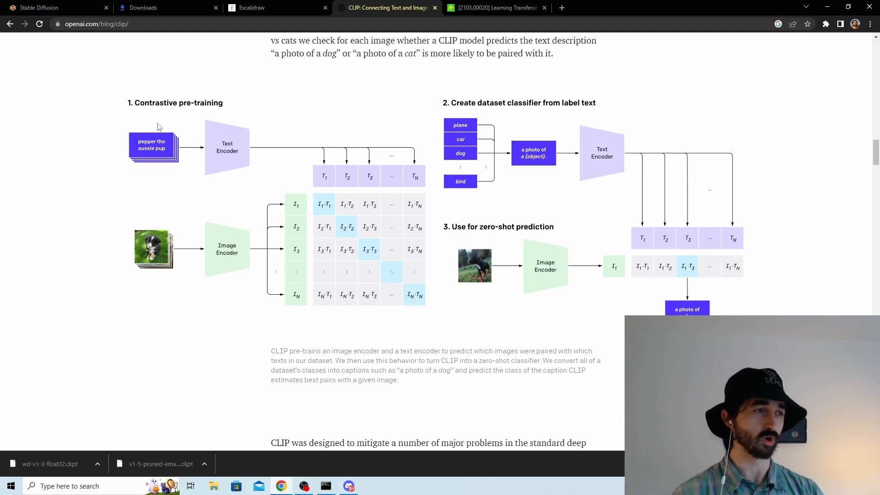
mouse_move(233, 149)
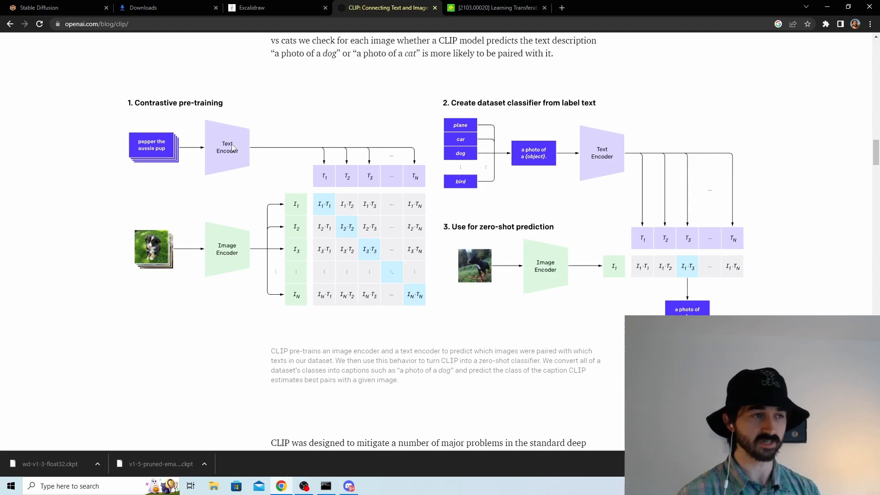
mouse_move(379, 188)
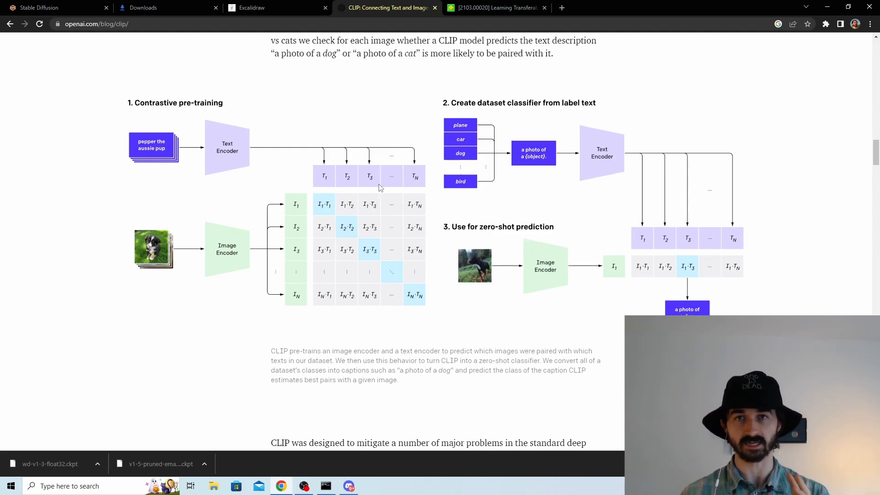
mouse_move(218, 139)
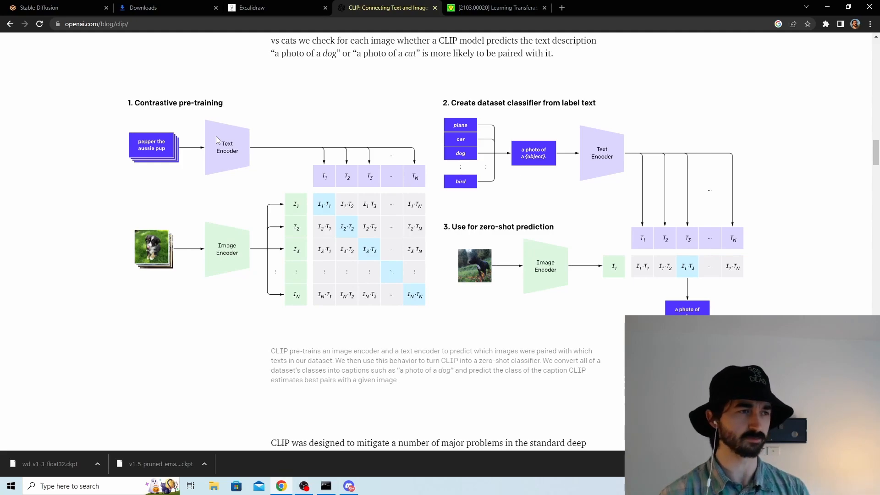
mouse_move(262, 156)
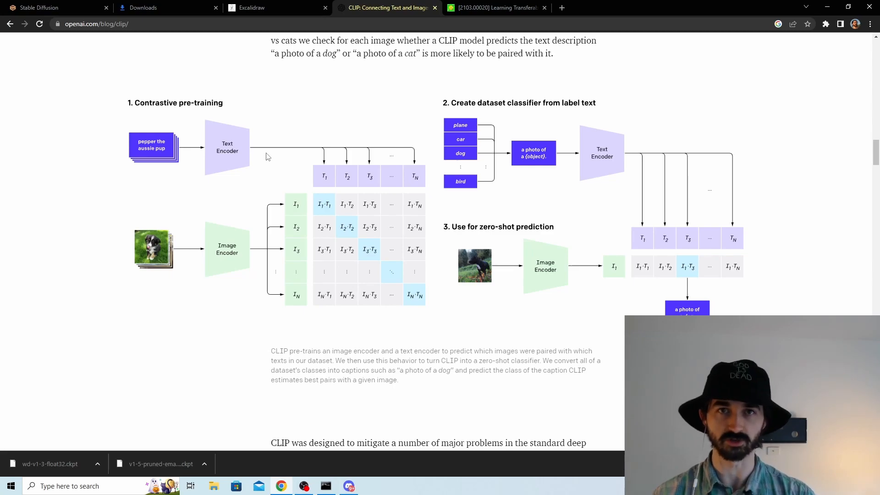
mouse_move(272, 39)
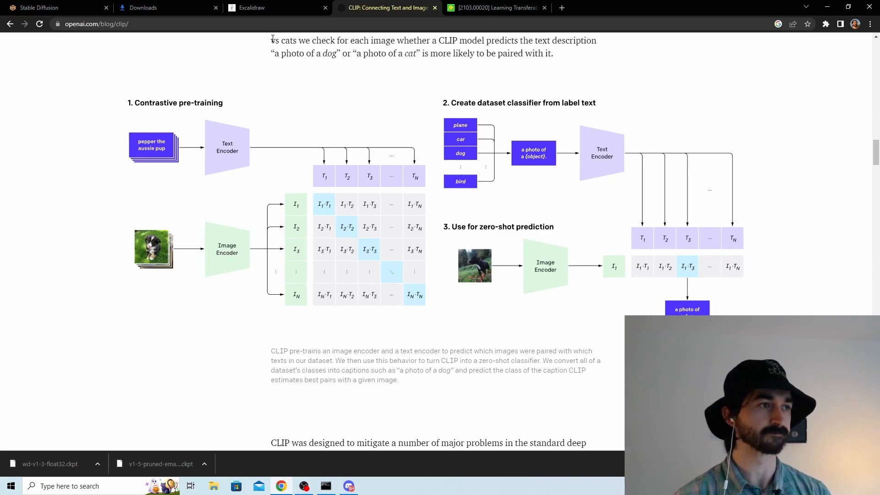
click(275, 8)
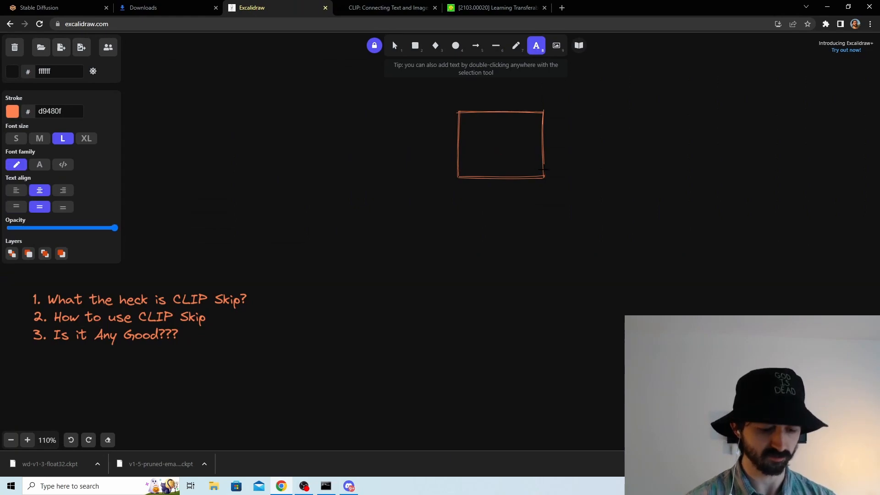
- Label the box 'CLIP Text Encoder', add the 'A Human Hand' prompt, and arrow it through to an Embedding box
text(CLIP Text Encoder)
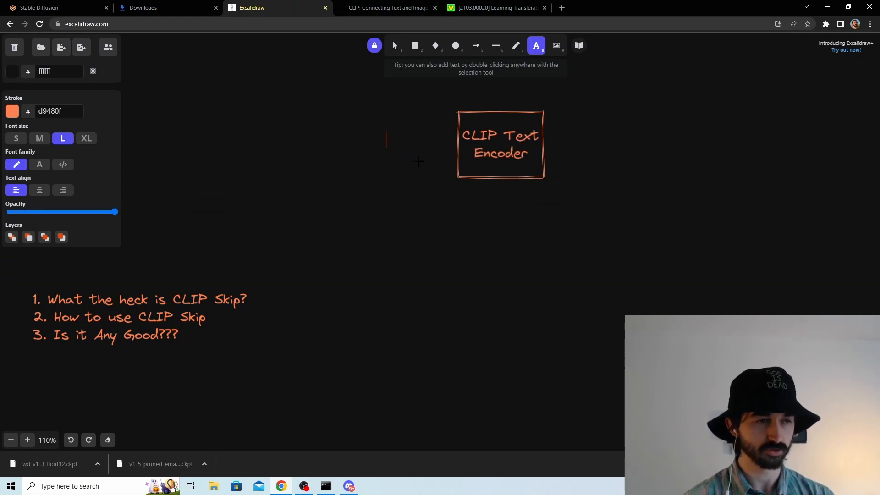
text(A H)
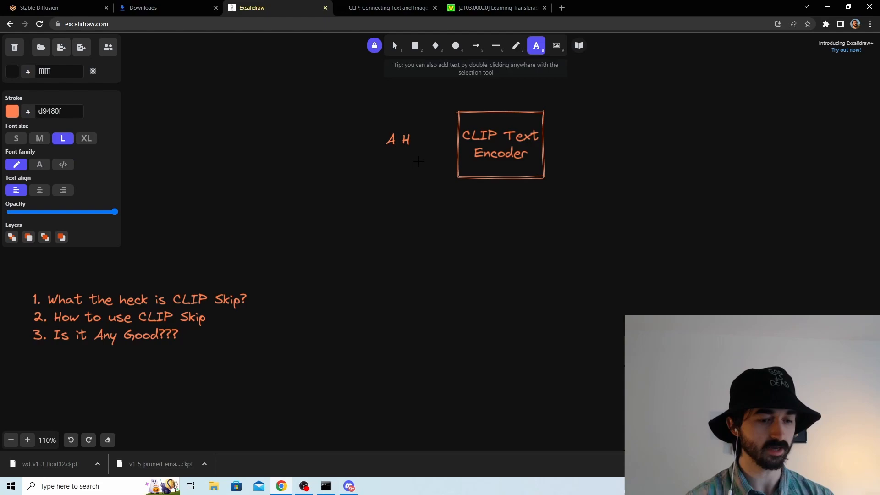
click(475, 46)
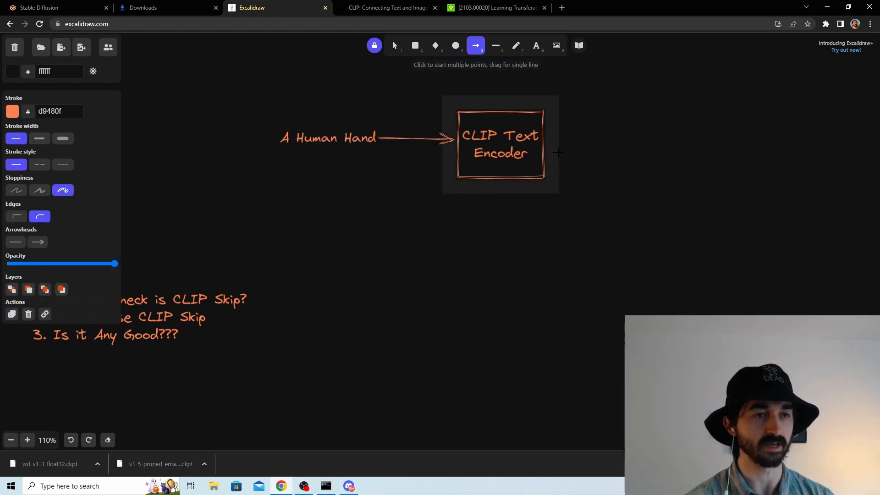
click(394, 46)
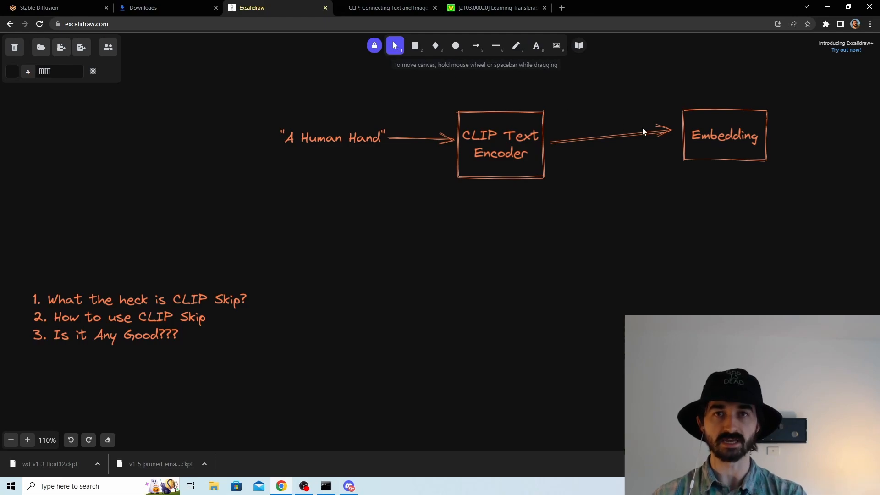
click(724, 135)
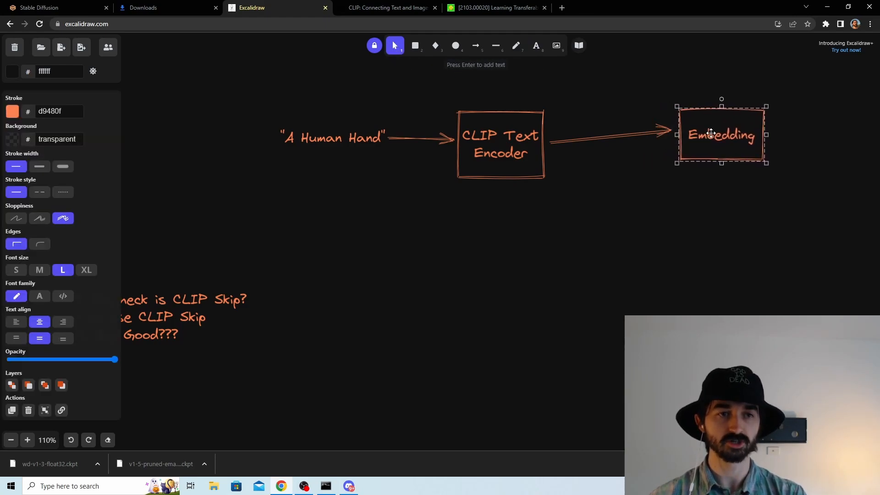
mouse_move(314, 140)
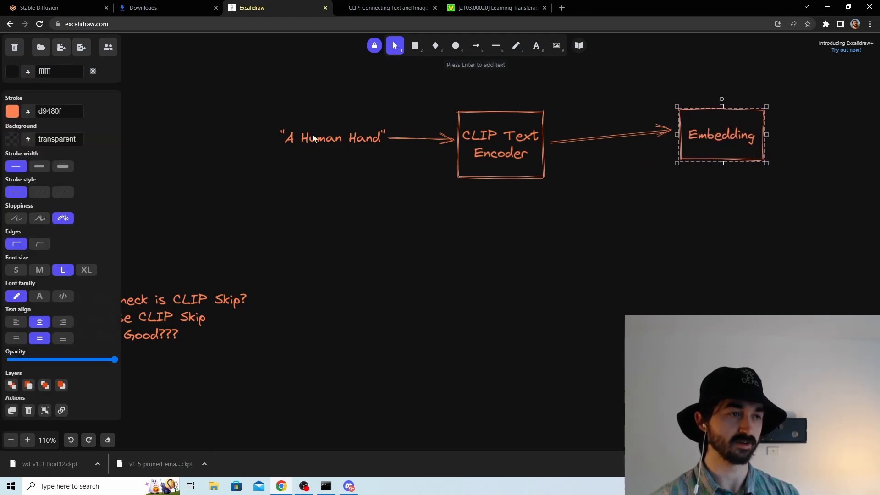
mouse_move(397, 156)
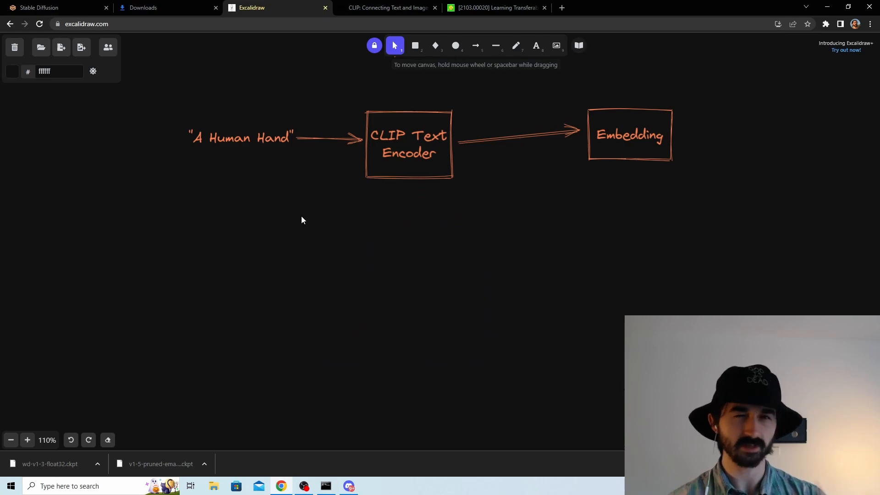
mouse_move(438, 86)
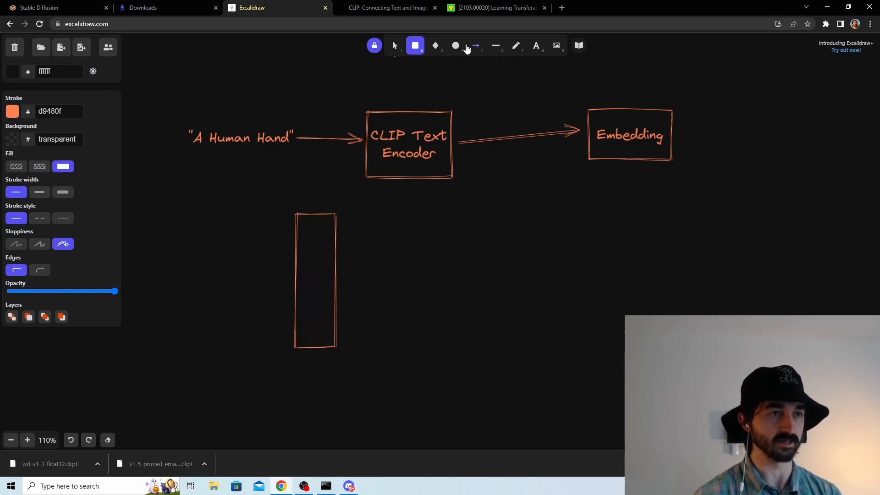
- Add a tokenizer and tokenized text below the prompt, arrowed into a transformer Layer box
click(394, 46)
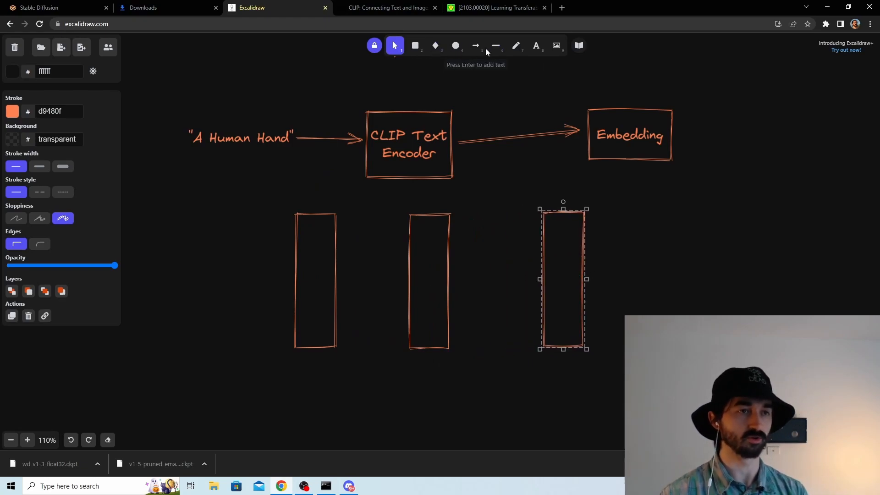
click(475, 46)
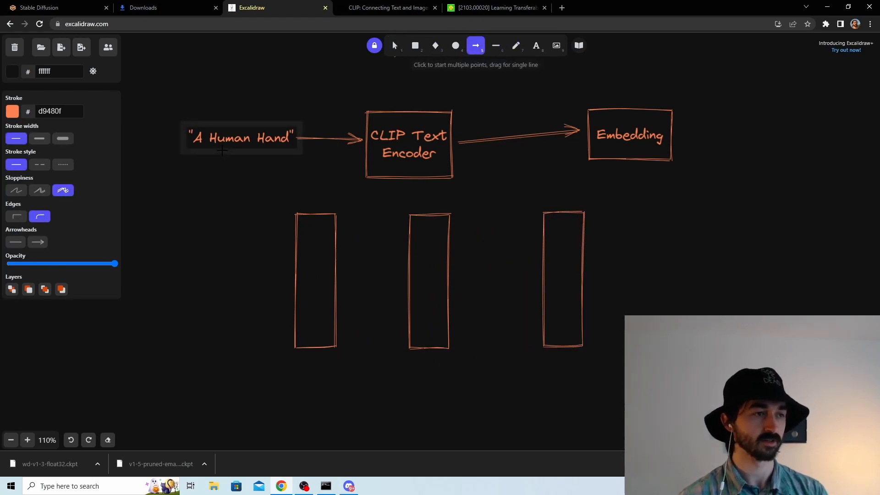
click(414, 46)
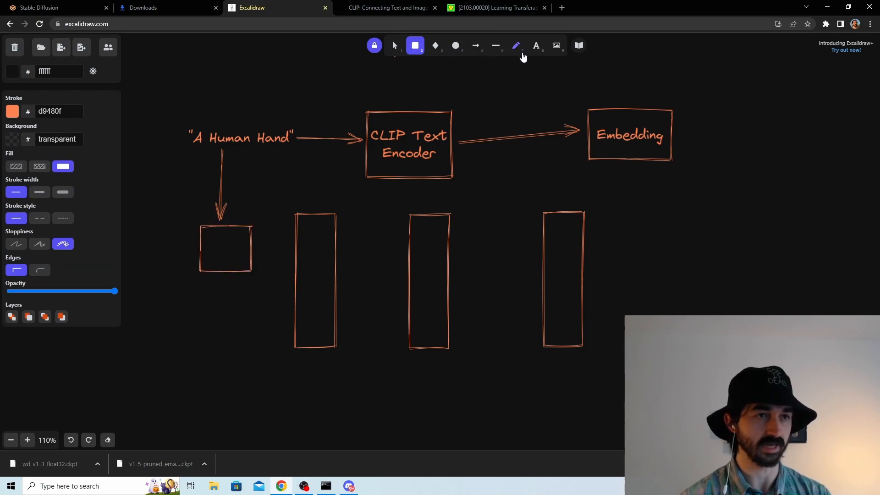
click(535, 46)
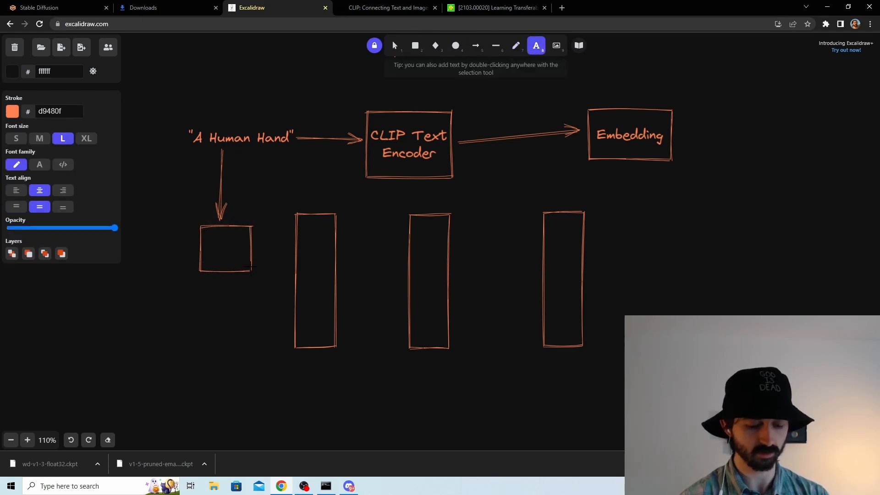
click(475, 46)
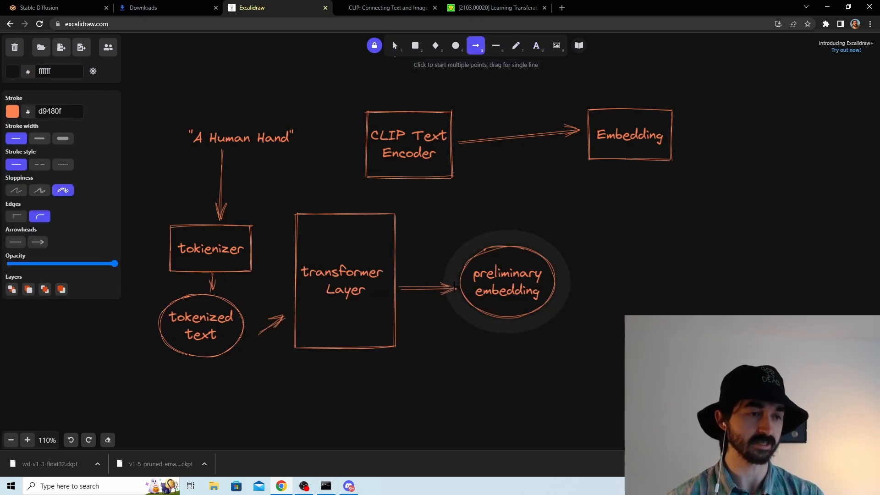
- Add a preliminary embedding ellipse and a copied second transformer layer, connected by an arrow
click(507, 281)
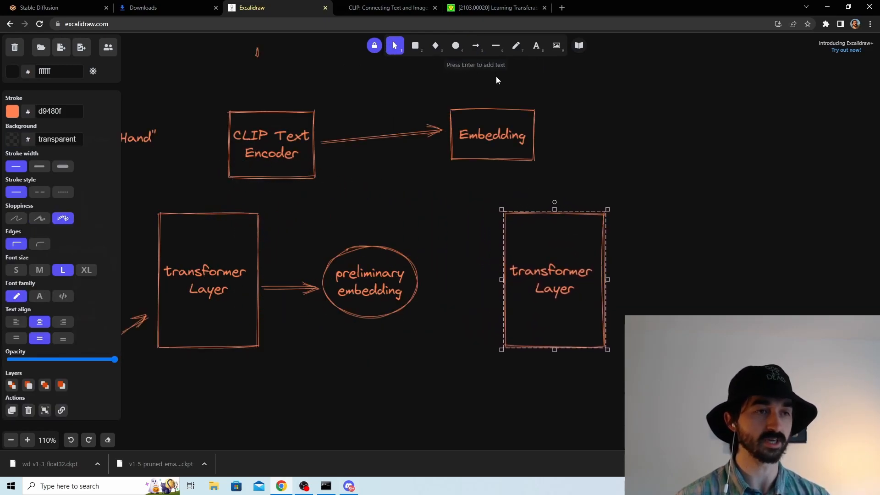
click(475, 45)
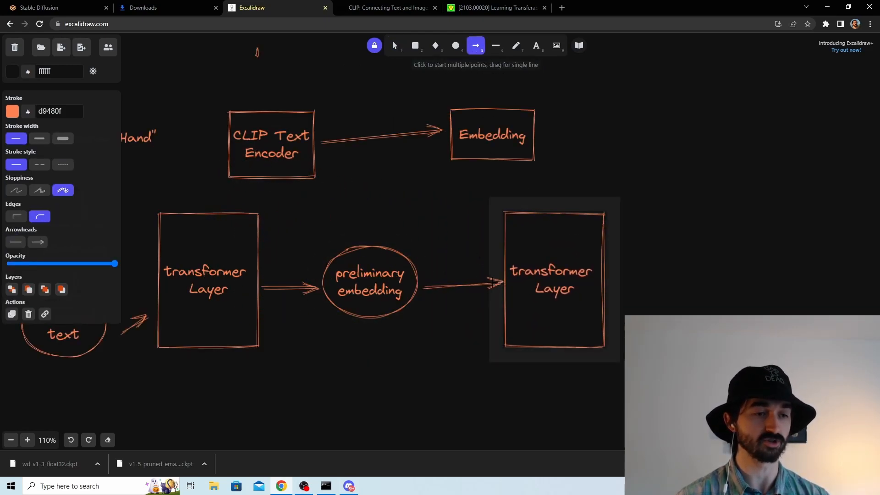
- Extend the chain to a third transformer layer ending in Embedding and frame it all in one large box
click(369, 282)
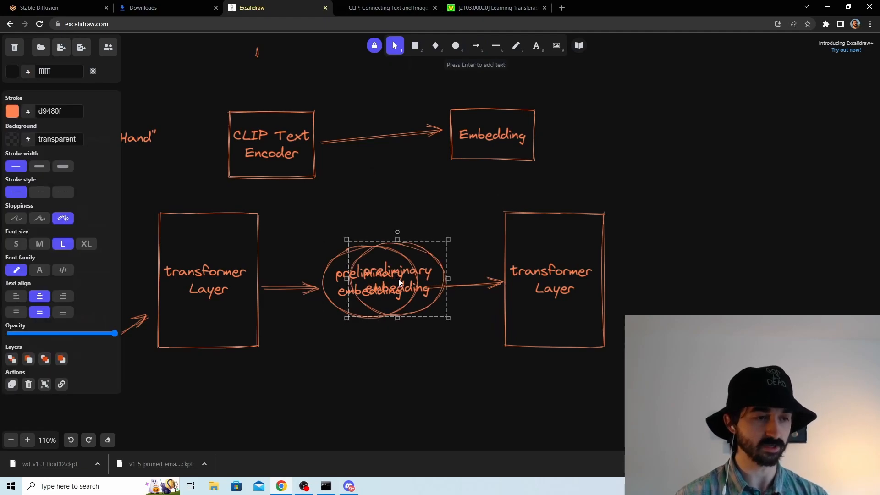
click(476, 46)
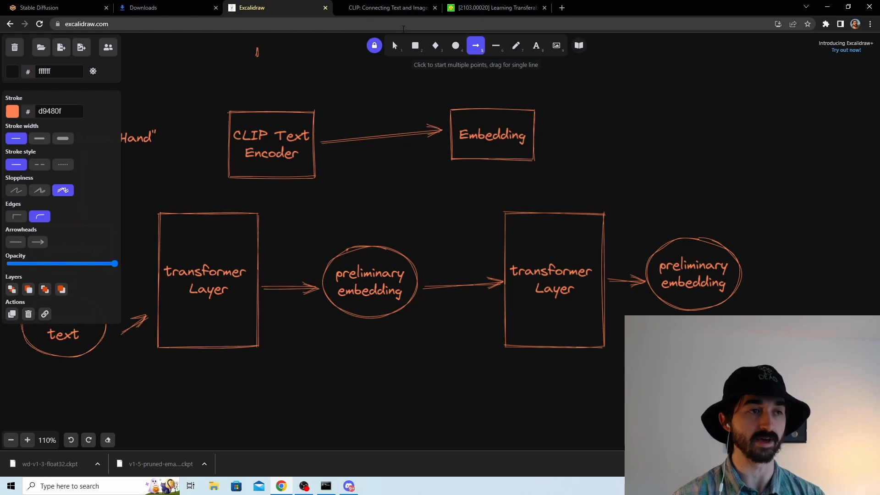
click(553, 280)
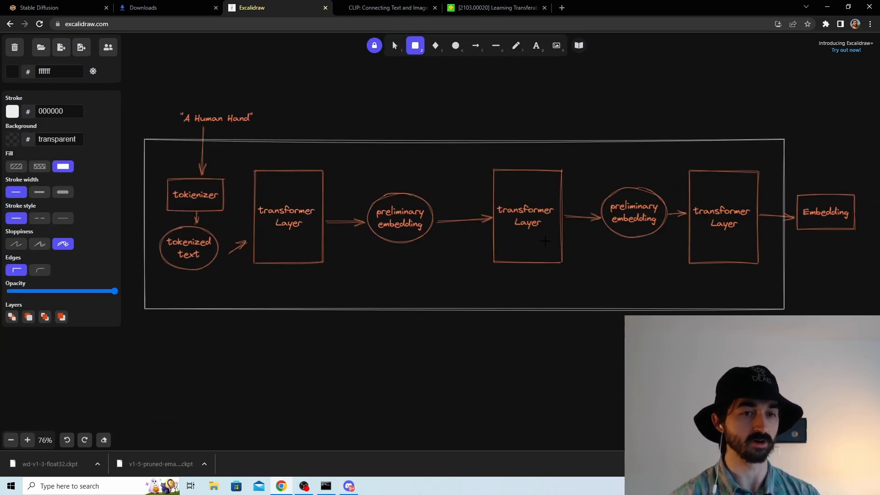
mouse_move(585, 164)
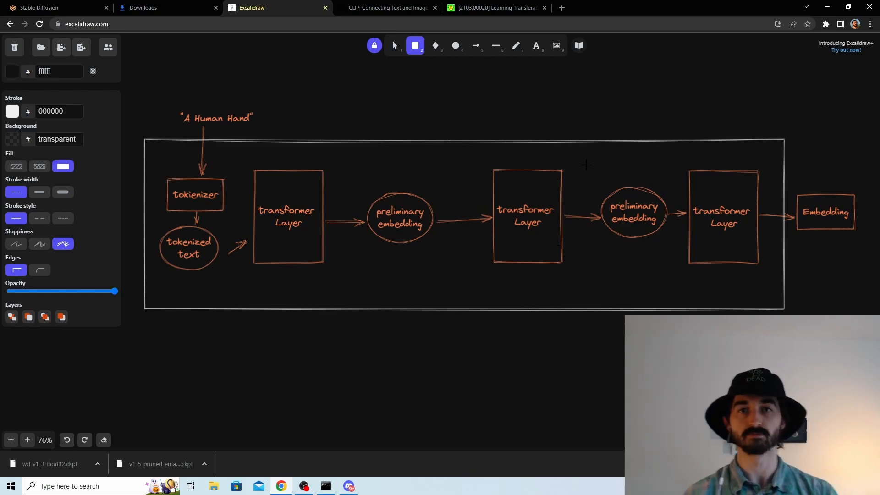
mouse_move(323, 277)
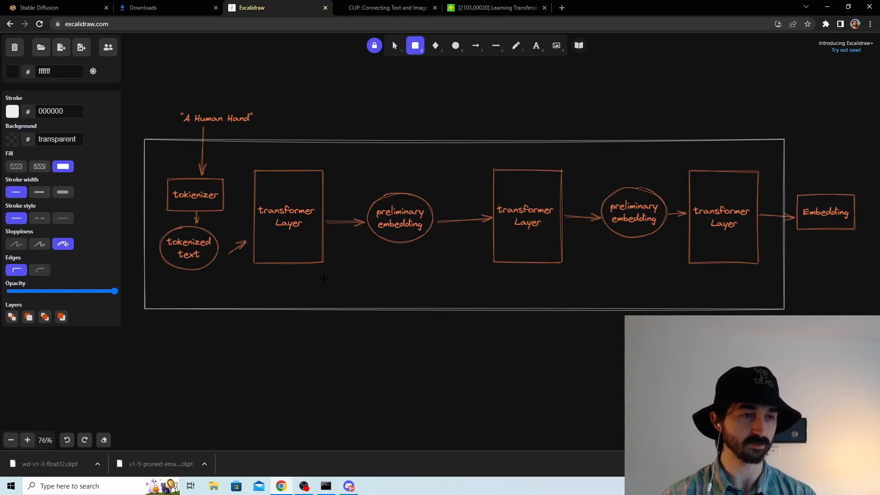
mouse_move(438, 228)
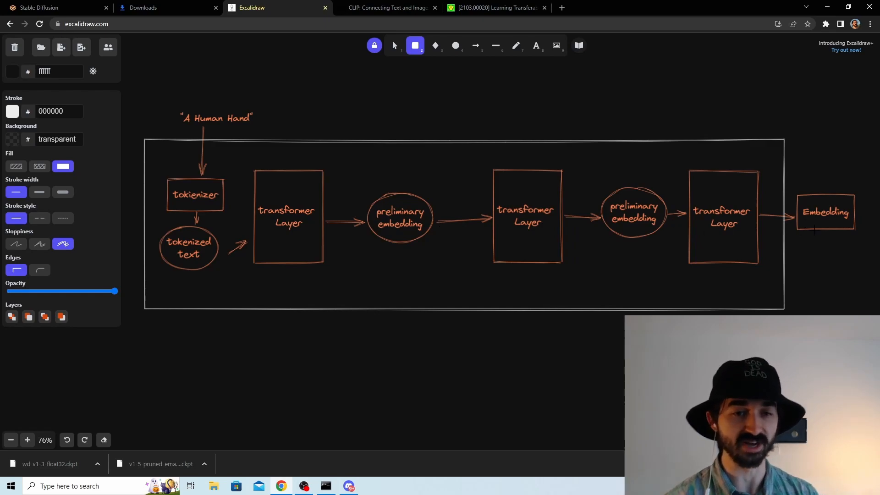
- Below the encoder, draw 'A Human Hand' arrowing into a Stable Diffusion box with an outgoing arrow
click(10, 440)
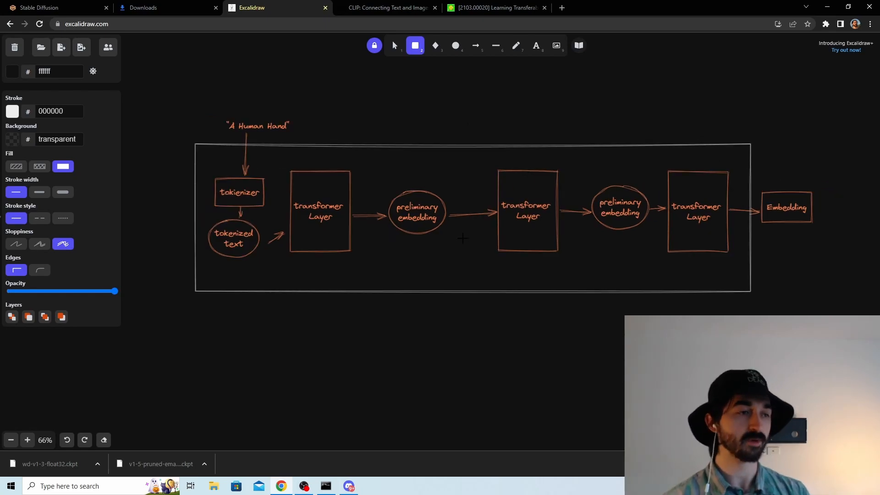
scroll(up, 3)
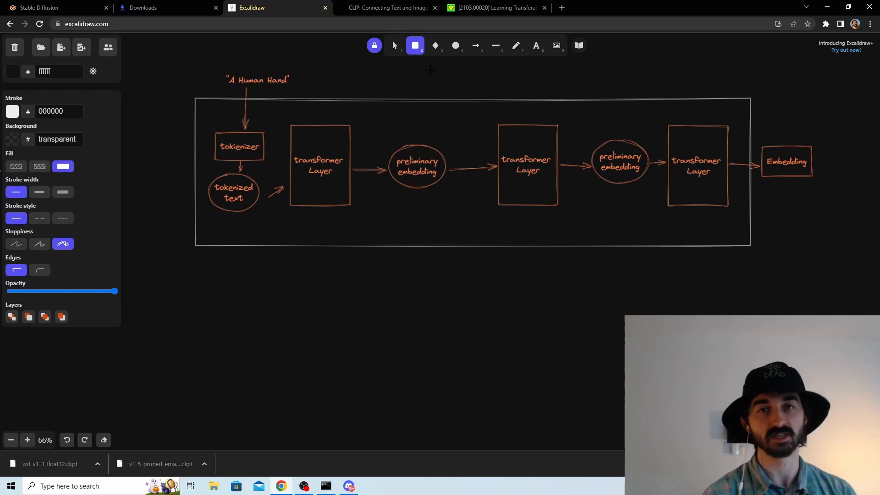
mouse_move(441, 85)
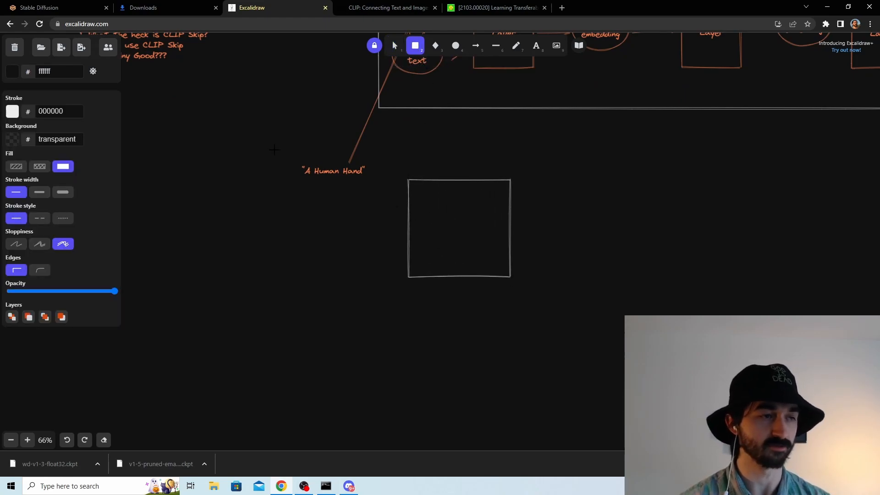
click(459, 227)
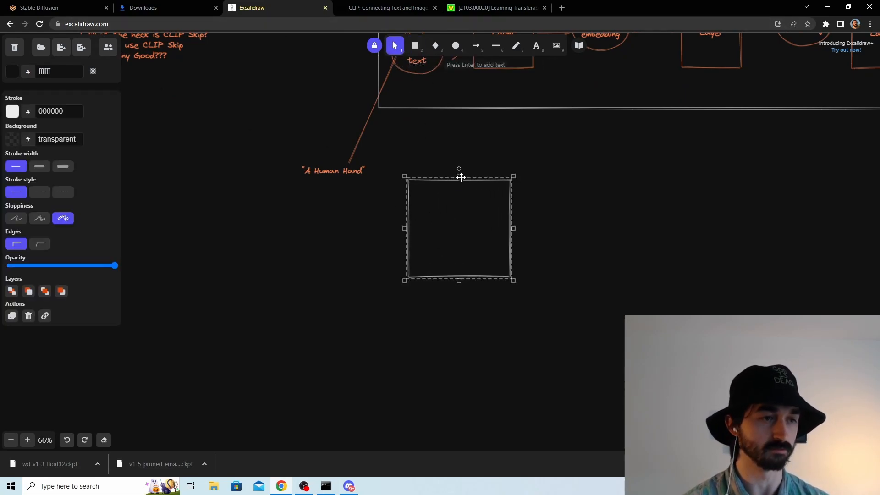
click(475, 46)
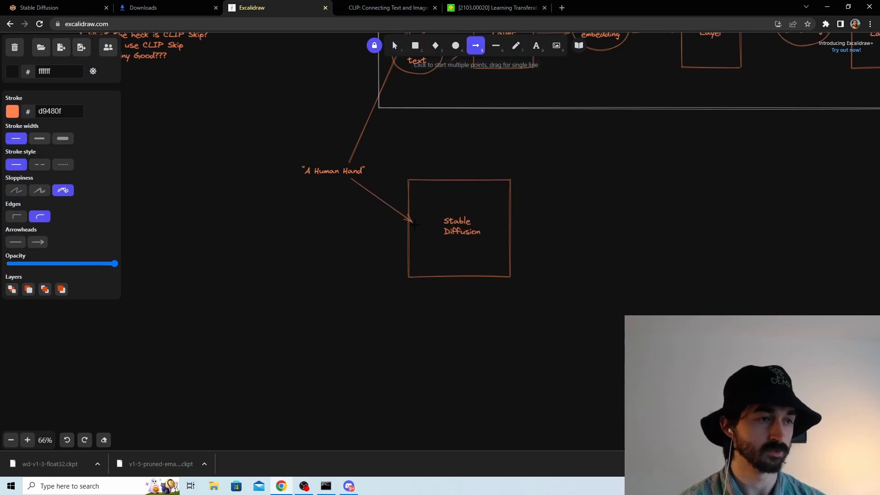
click(475, 46)
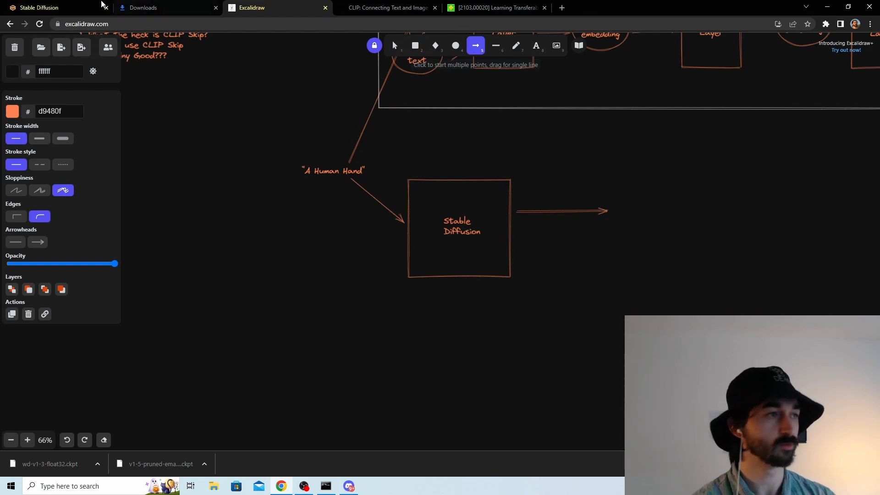
- Drag a generated hand image from the Stable Diffusion WebUI onto the end of the output arrow
click(38, 7)
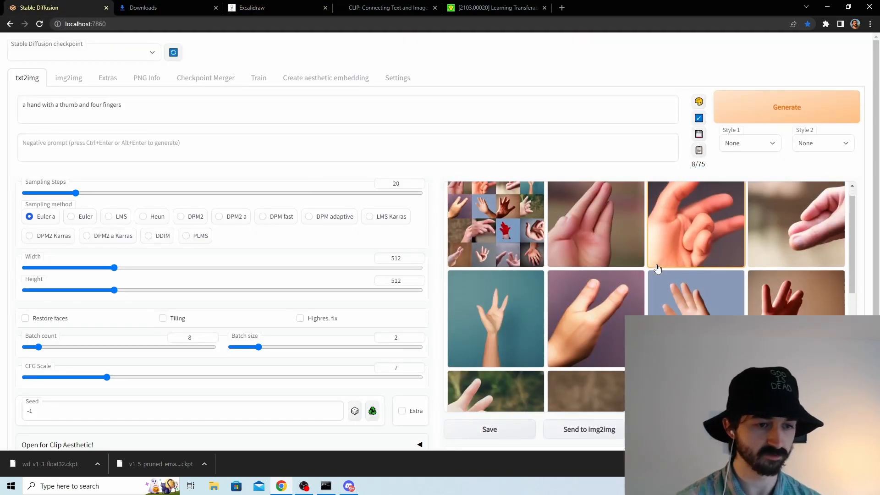
scroll(down, 3)
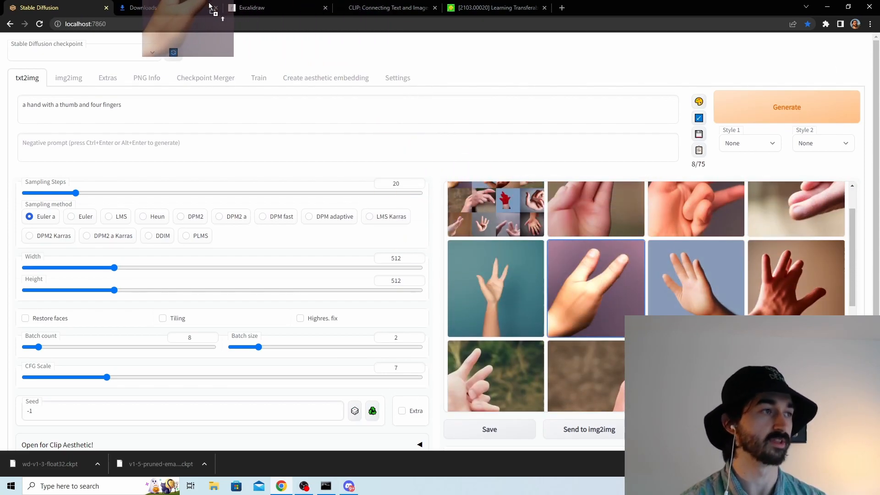
click(251, 7)
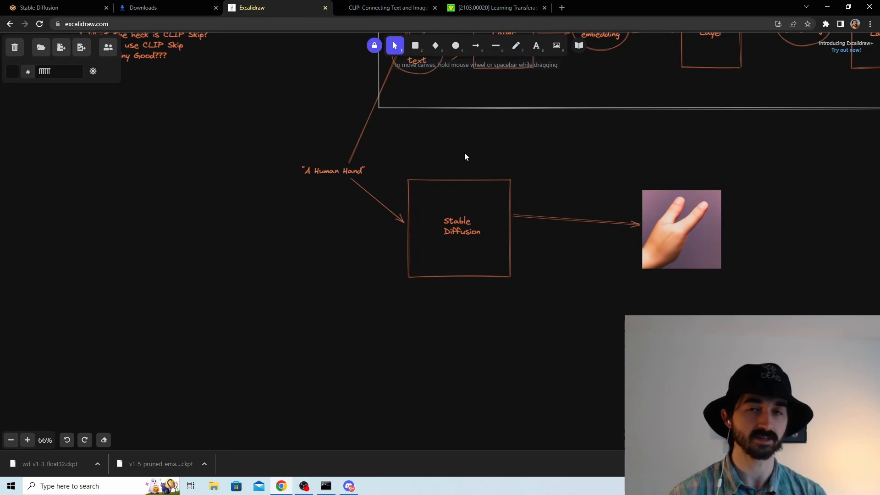
- Sketch a second pipeline: CLIP Encoder to Encoding to a large Latent Diffusion Model box, connected by arrows
scroll(down, 3)
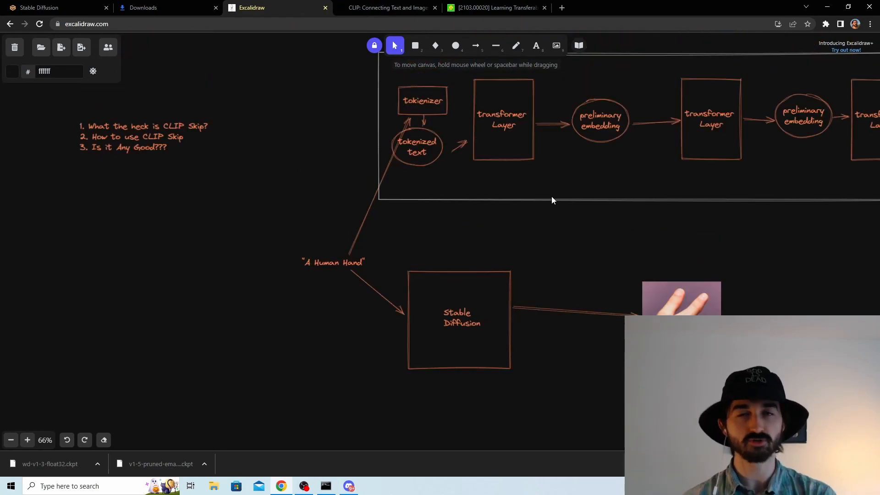
mouse_move(503, 122)
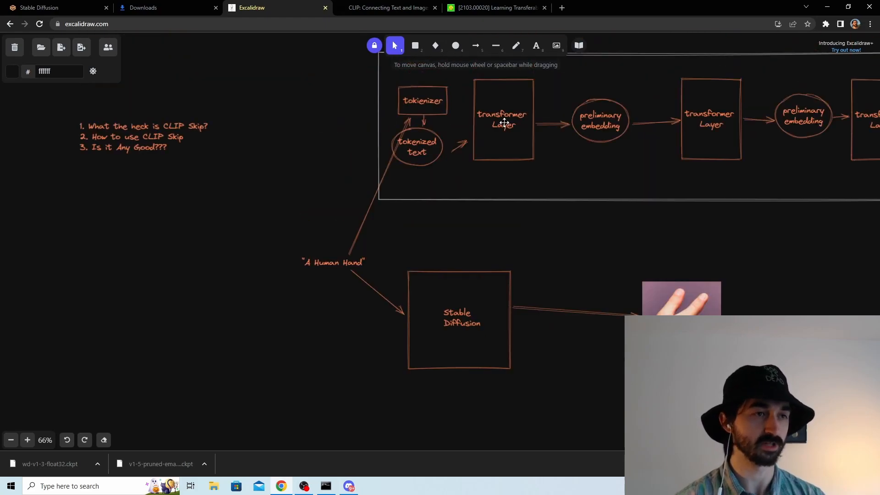
click(415, 46)
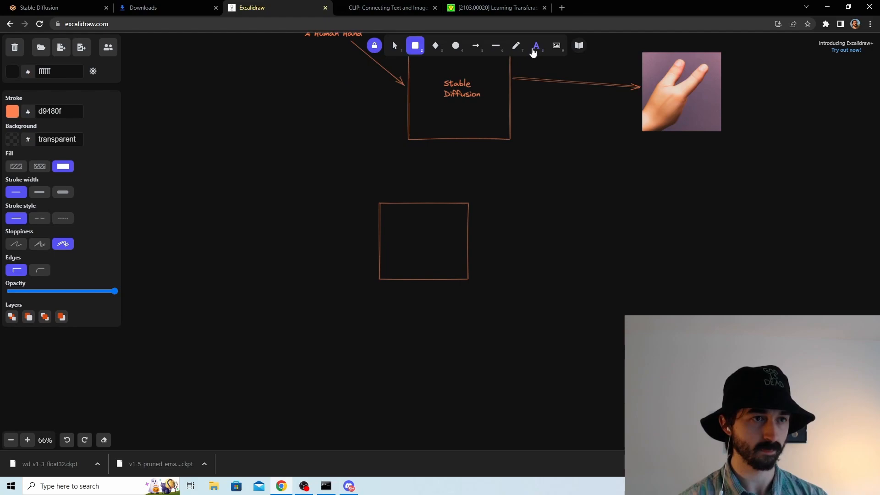
click(394, 46)
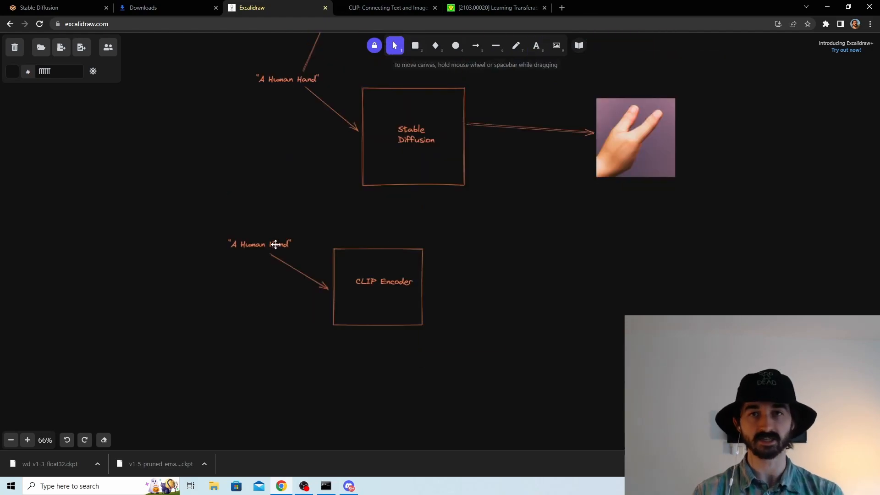
mouse_move(414, 240)
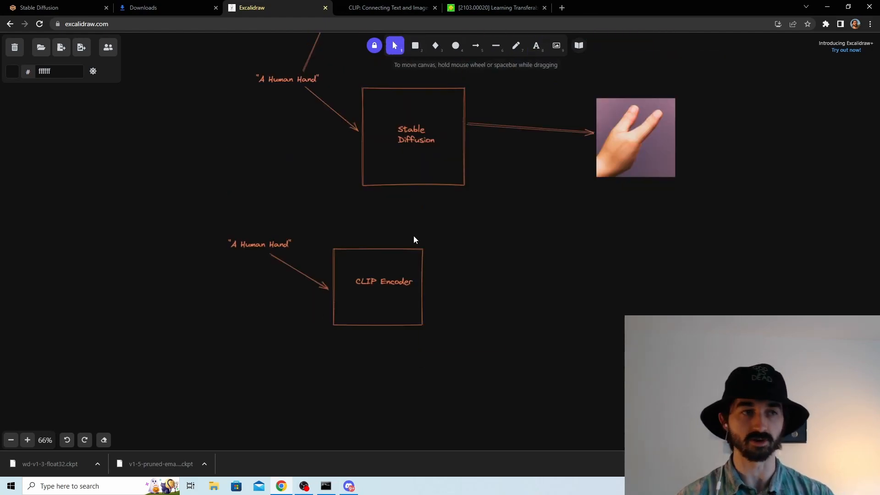
click(475, 46)
text(Encoding)
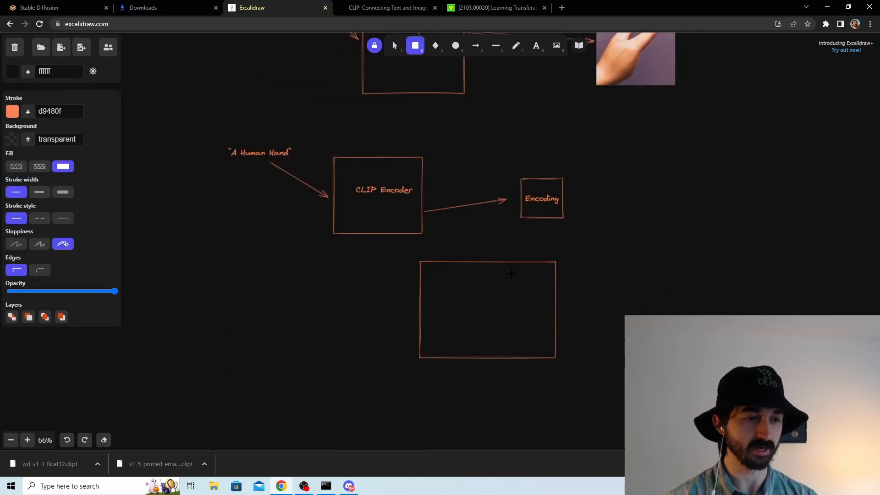
click(535, 46)
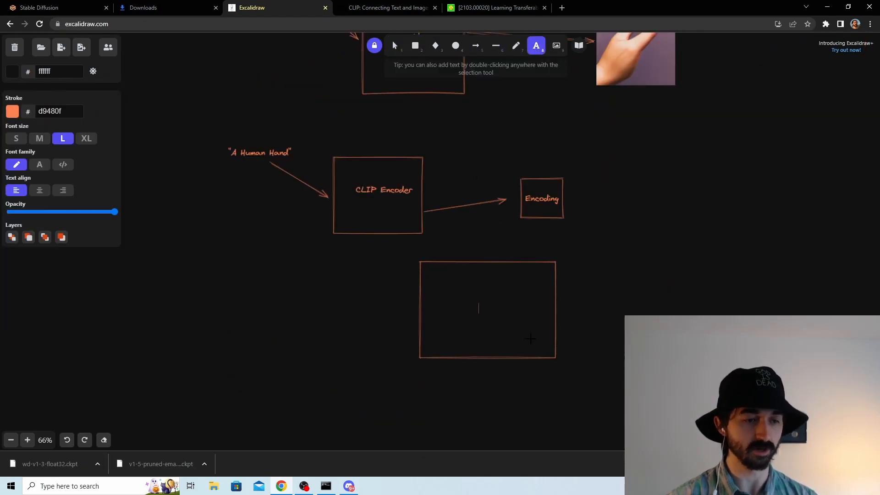
click(475, 46)
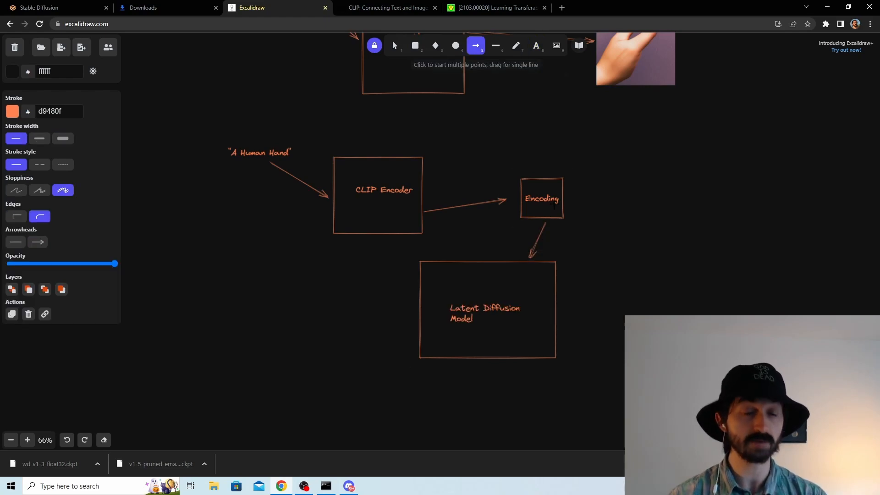
mouse_move(370, 141)
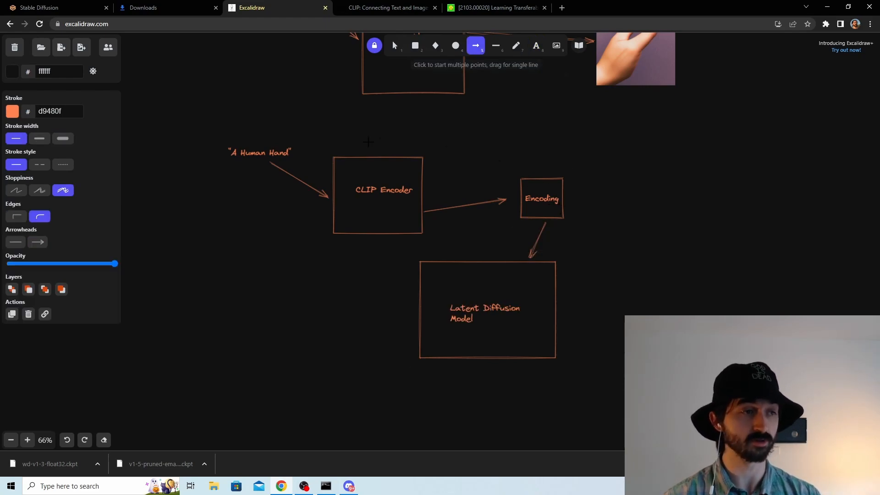
mouse_move(602, 203)
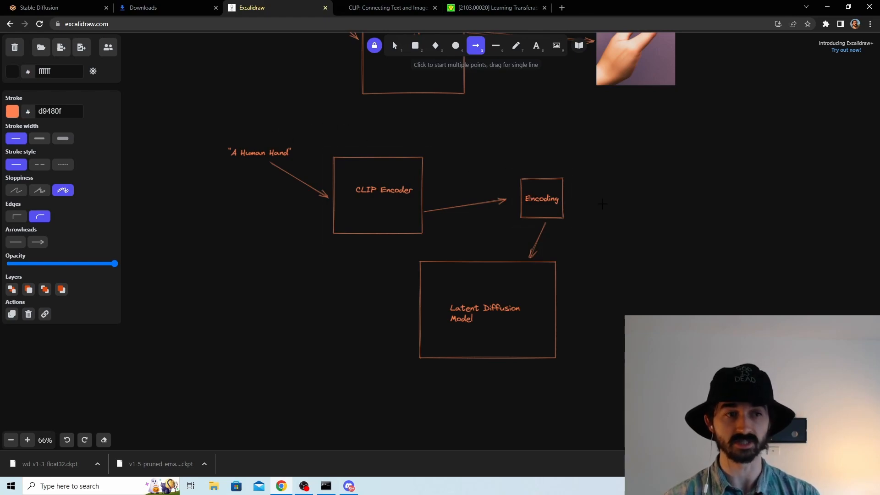
mouse_move(477, 170)
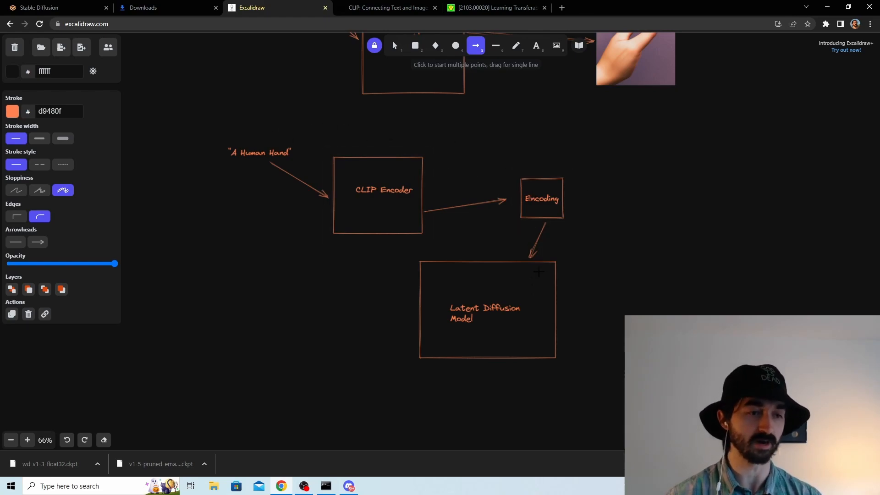
scroll(down, 3)
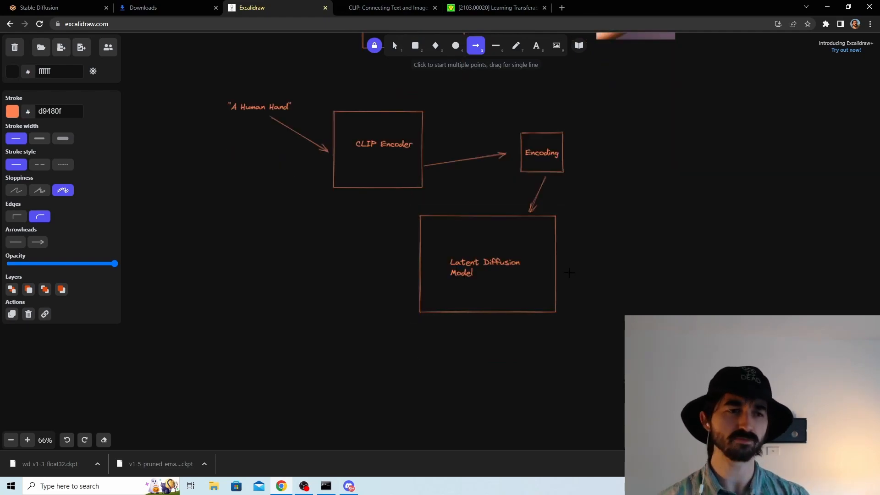
mouse_move(566, 221)
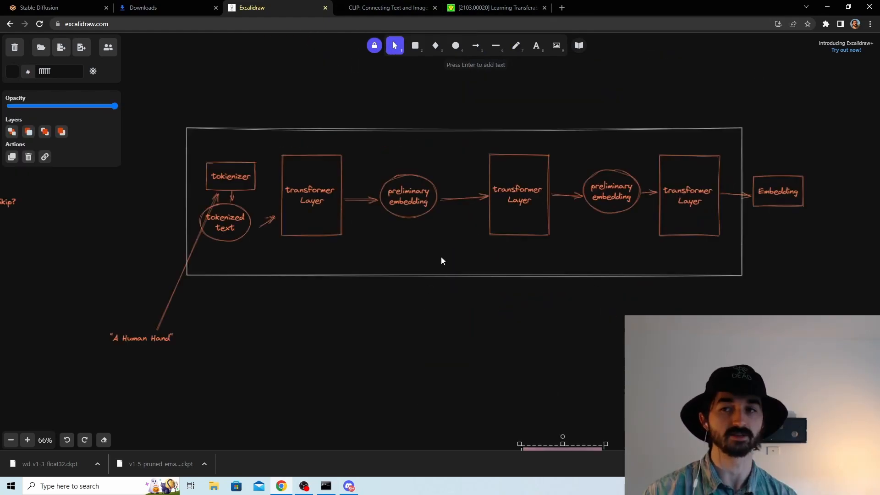
mouse_move(426, 248)
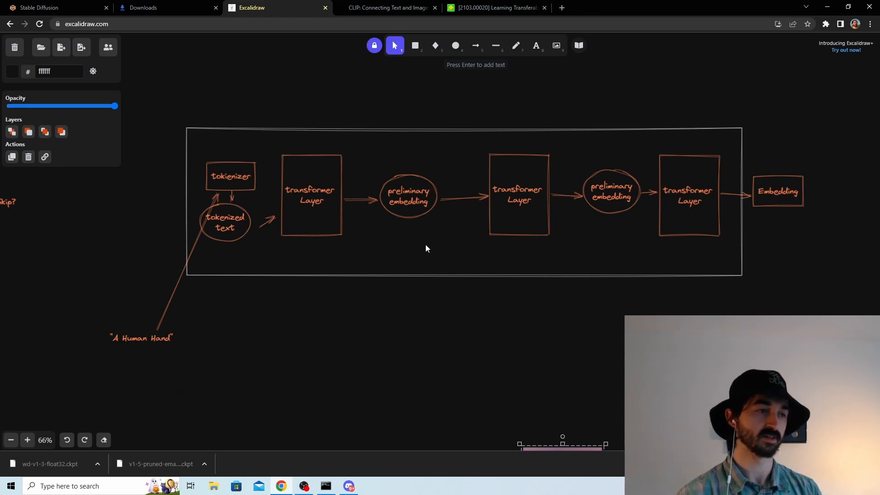
mouse_move(629, 231)
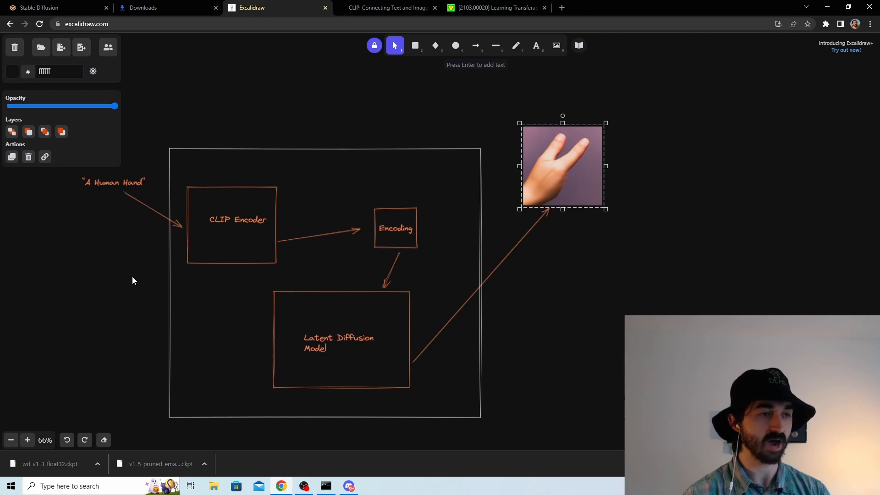
mouse_move(356, 145)
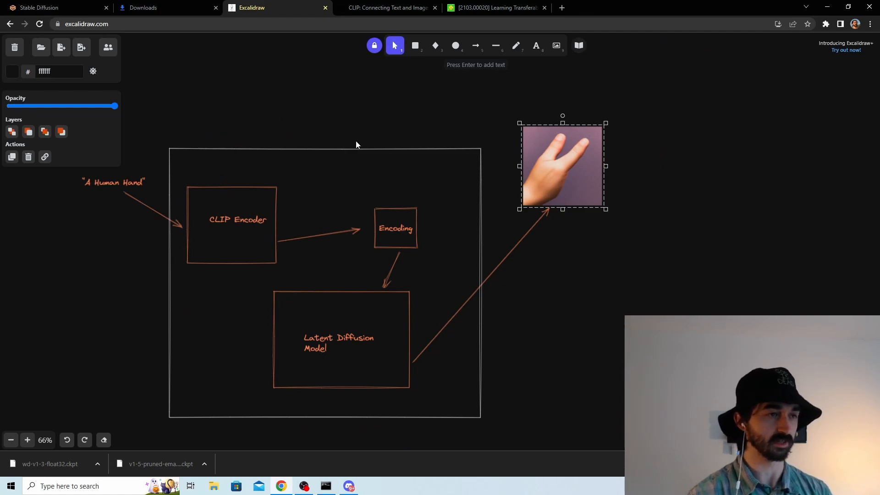
- Add the title 'Stable Diffusion' above the pipeline box and return to the CLIP diagram
click(356, 145)
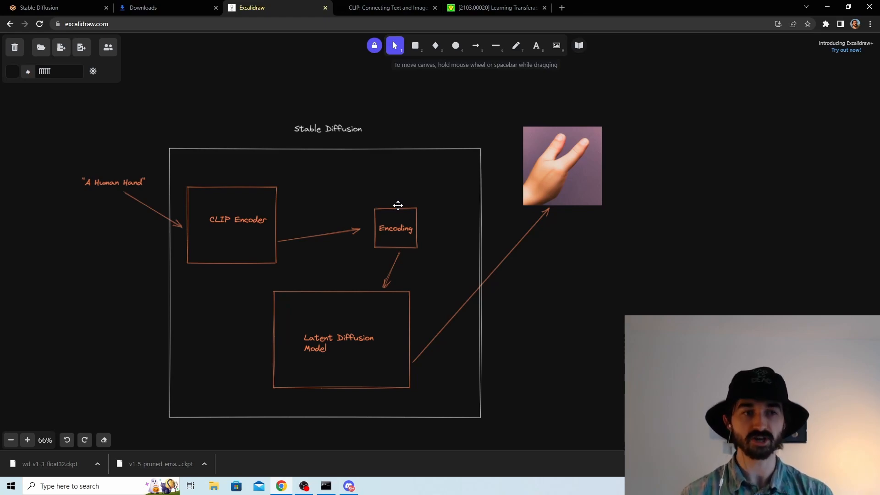
mouse_move(574, 181)
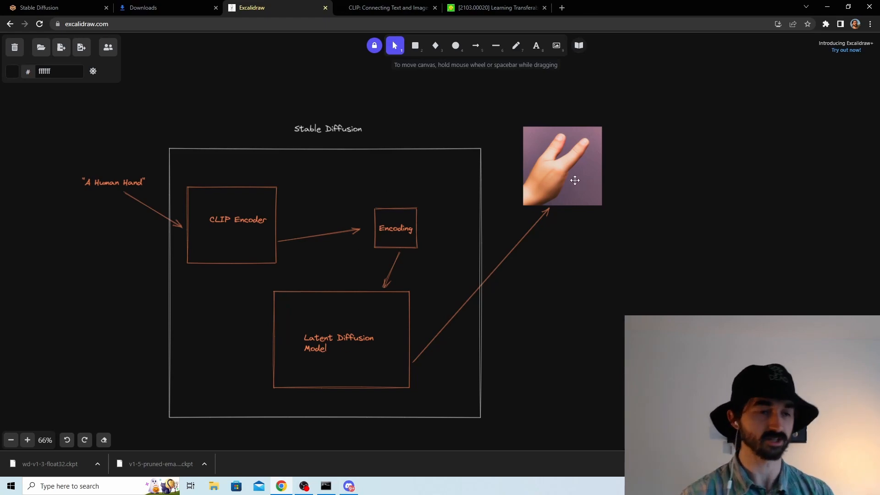
scroll(up, 3)
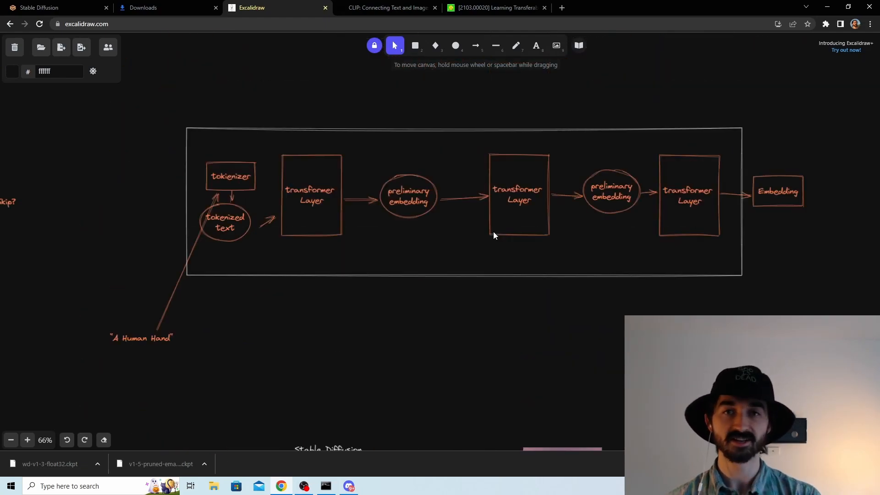
mouse_move(536, 46)
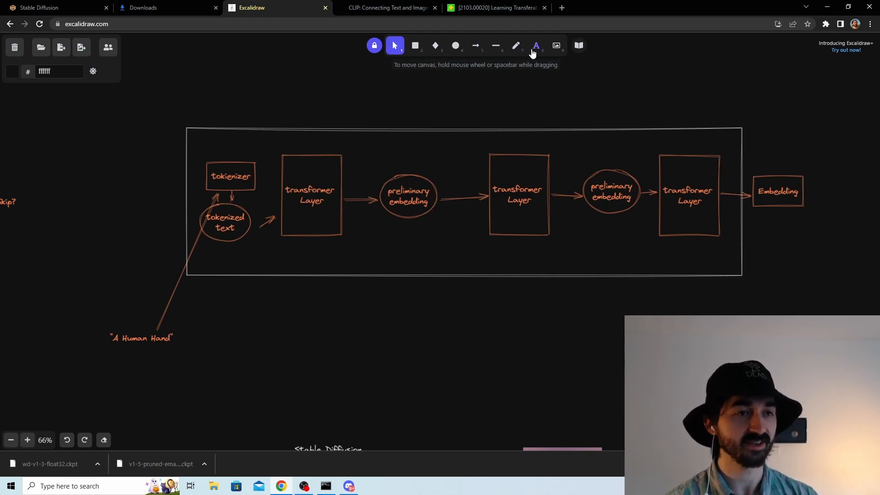
- Scribble out the final transformer layers and Embedding with the freedraw pencil, arrows under the preliminary embeddings
click(515, 45)
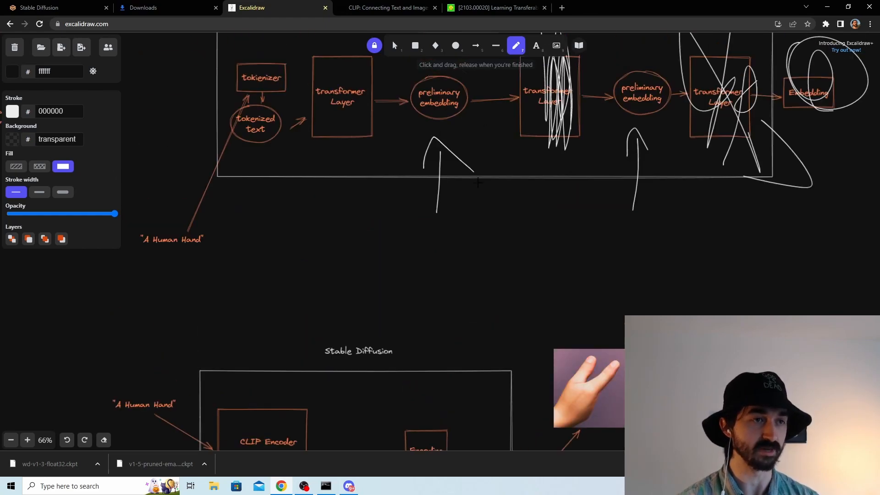
- Connect the first preliminary embedding down to the pipeline's Embedding box and reposition the A Human Hand label
click(394, 46)
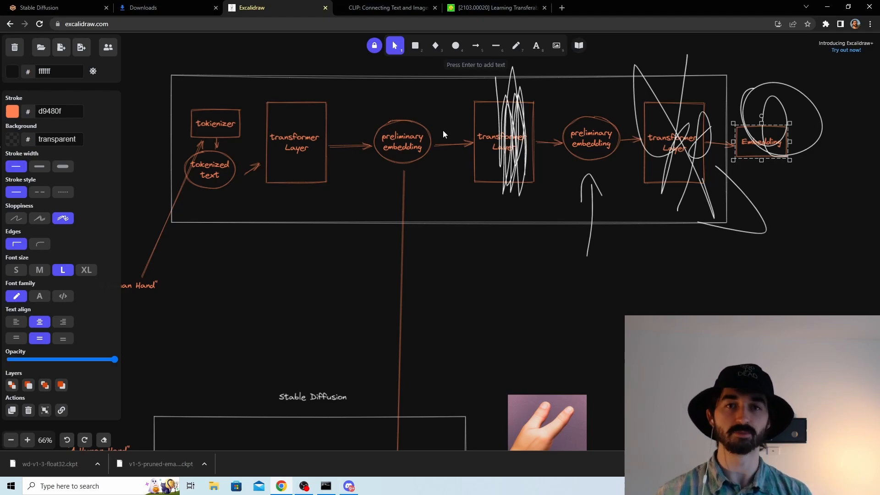
mouse_move(413, 140)
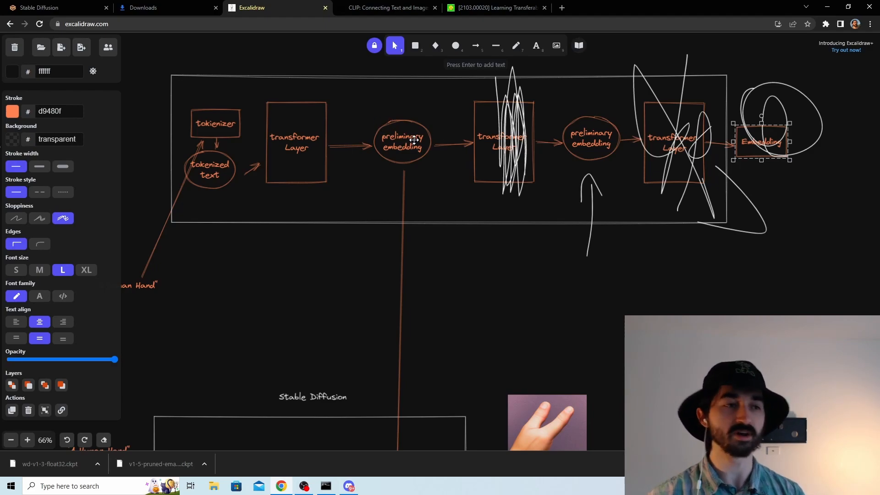
mouse_move(418, 157)
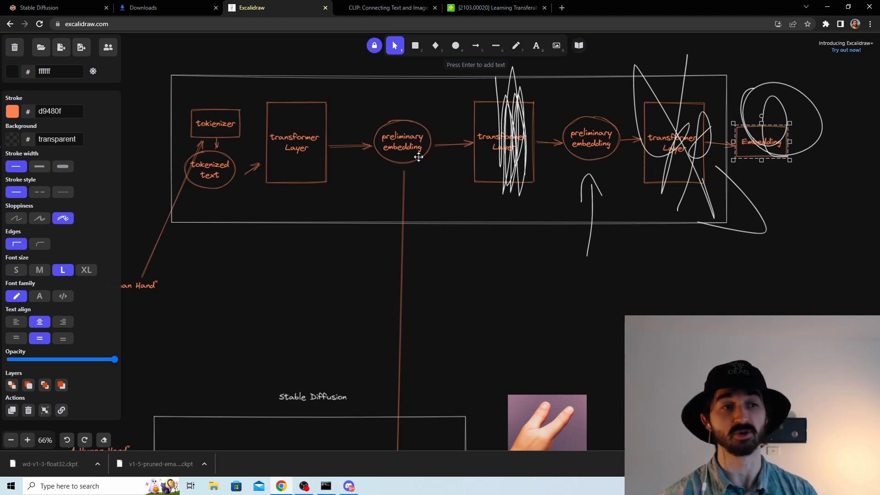
click(414, 140)
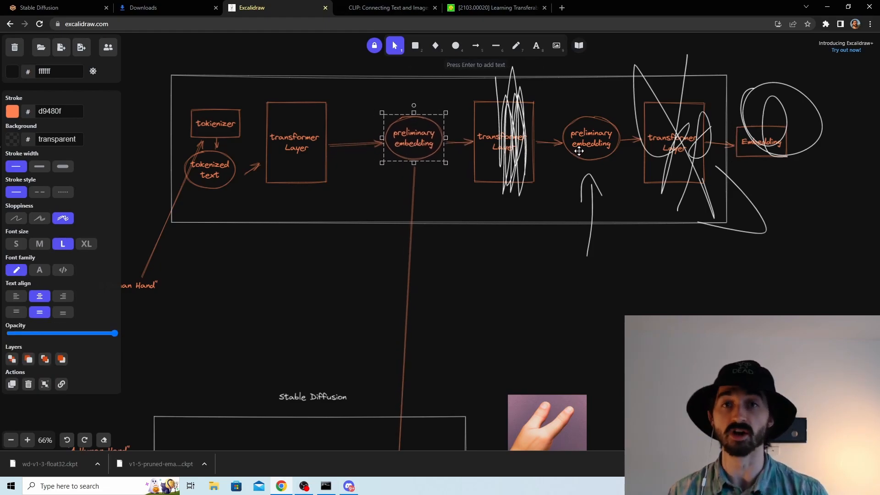
mouse_move(178, 252)
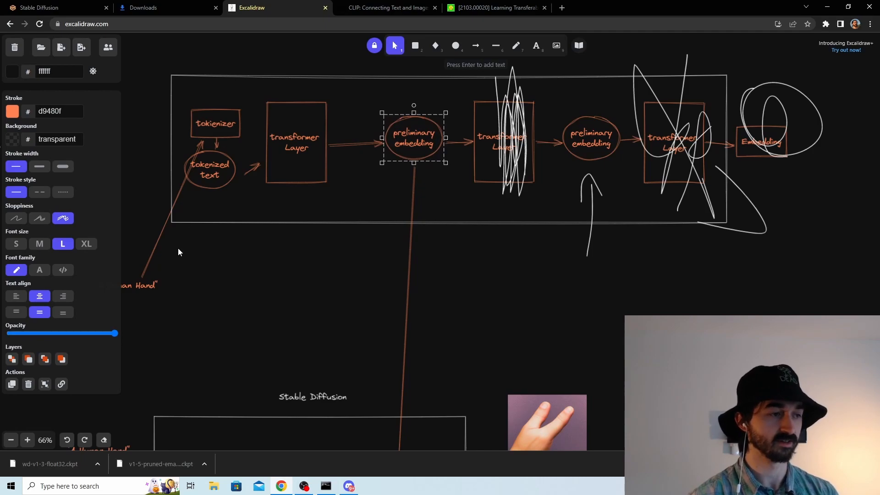
click(178, 284)
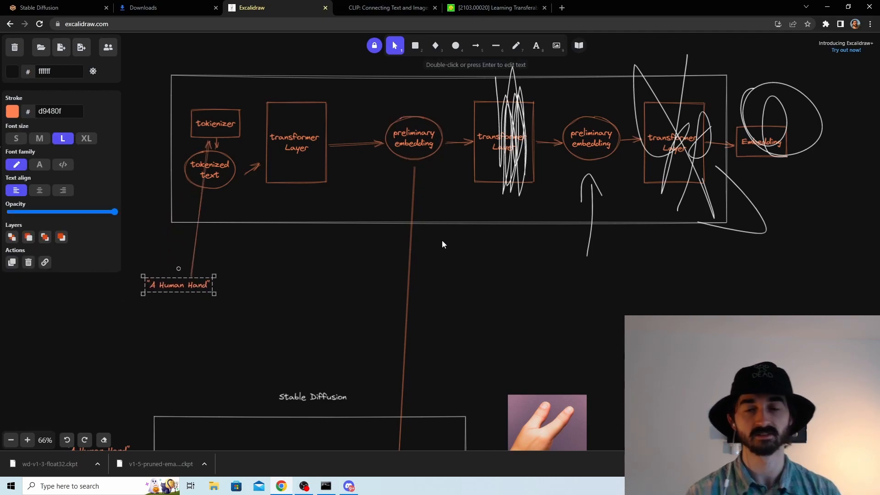
click(413, 135)
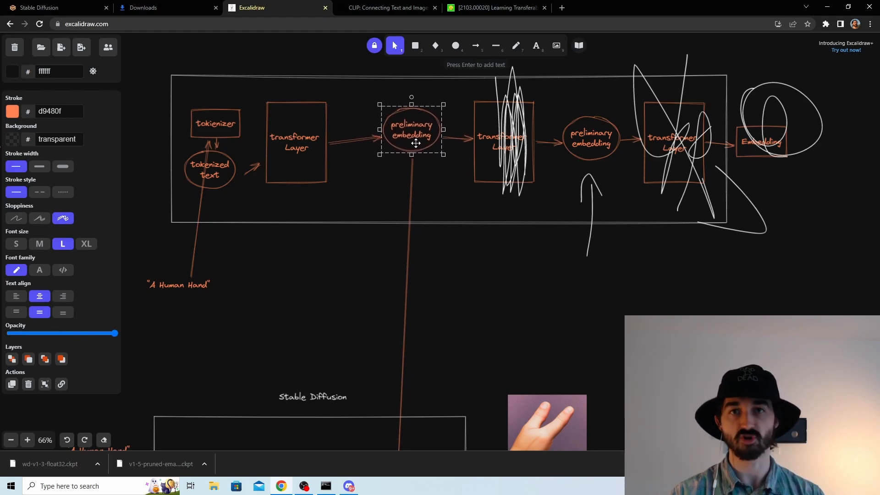
click(412, 130)
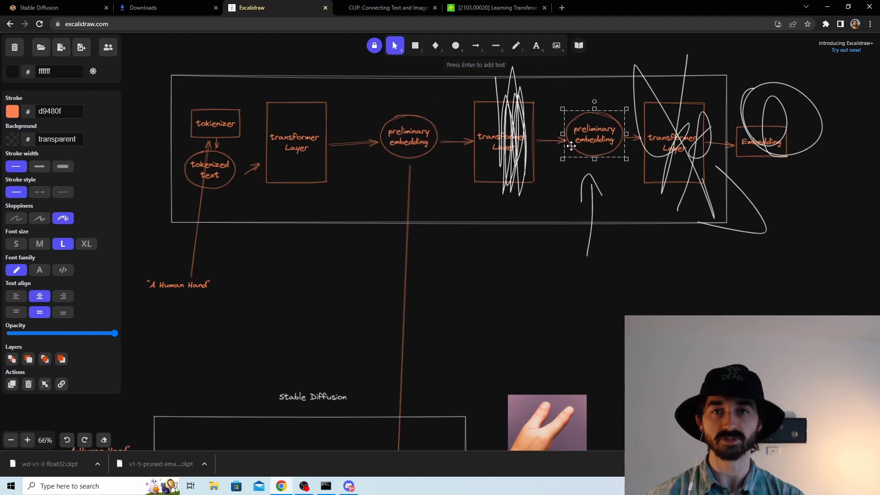
mouse_move(307, 162)
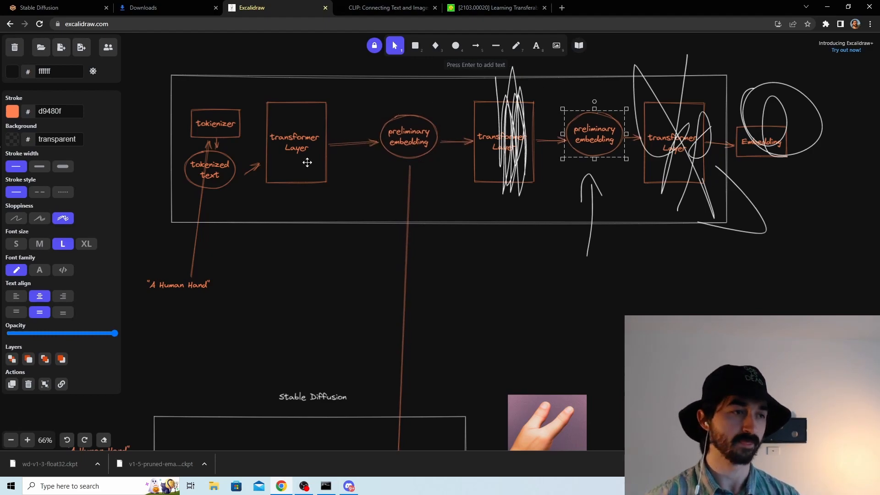
mouse_move(643, 149)
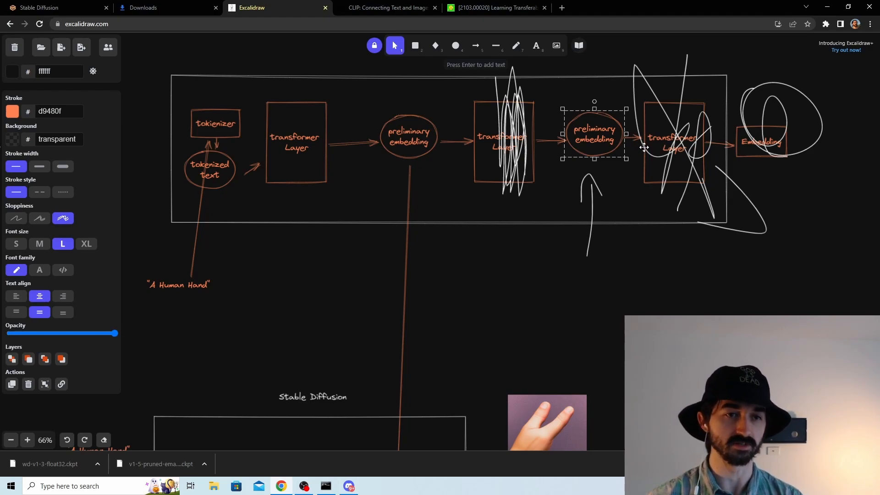
mouse_move(794, 144)
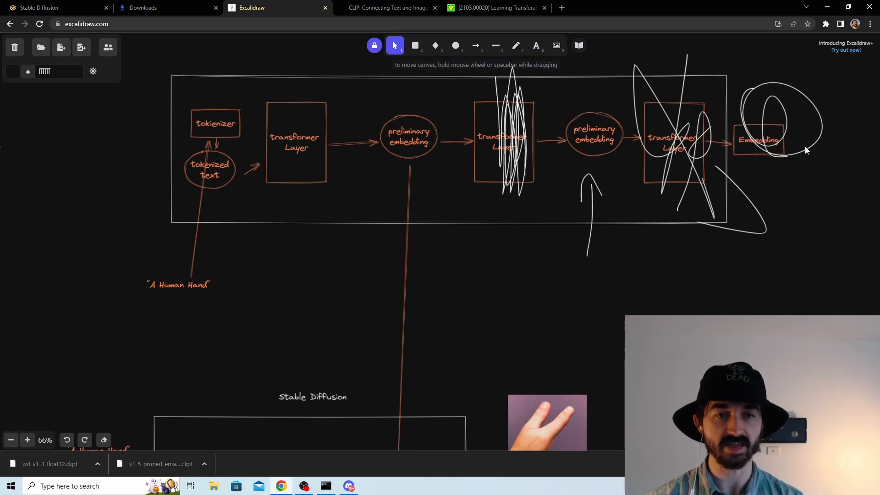
- Move the Embedding box clear of the circle scribble and return focus to the first preliminary embedding
click(770, 139)
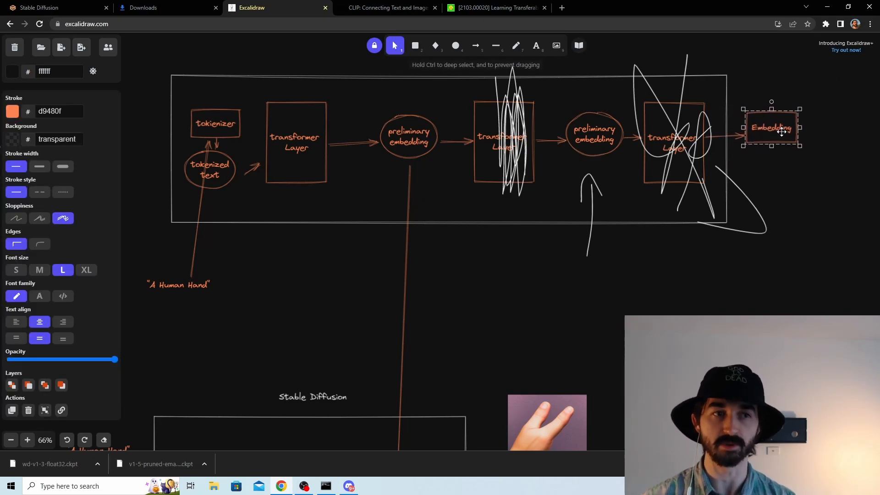
click(410, 135)
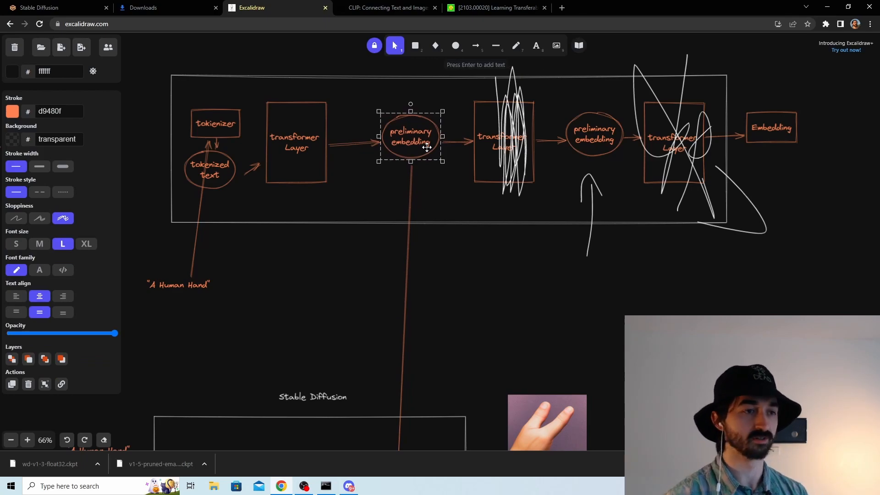
scroll(down, 3)
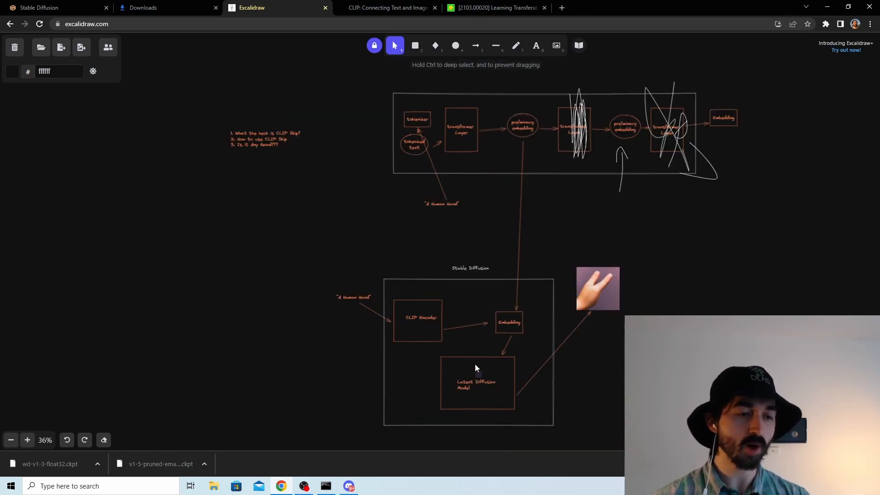
click(476, 383)
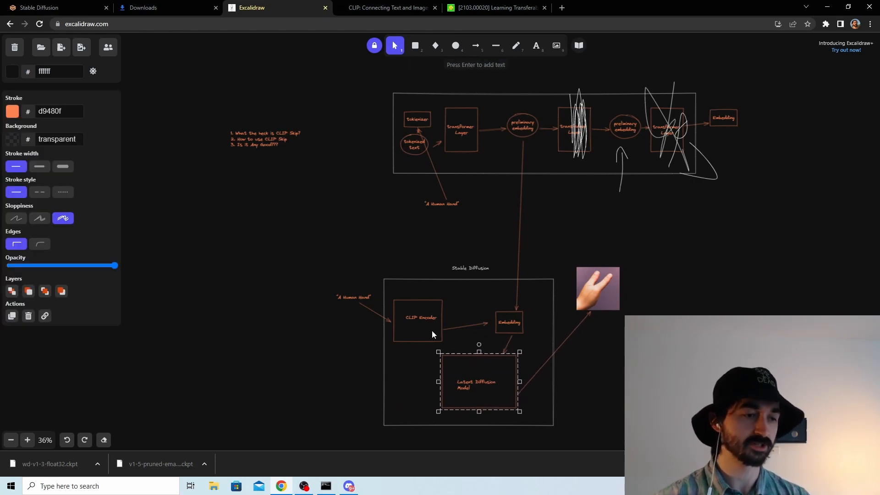
click(508, 322)
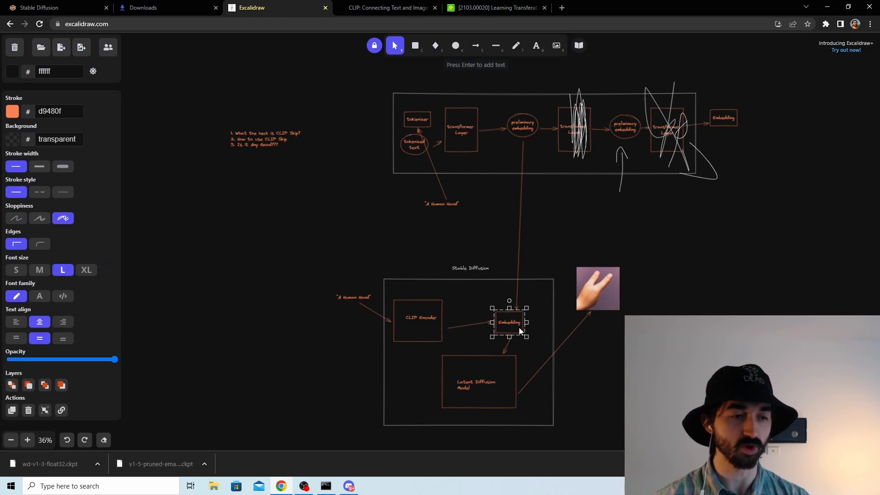